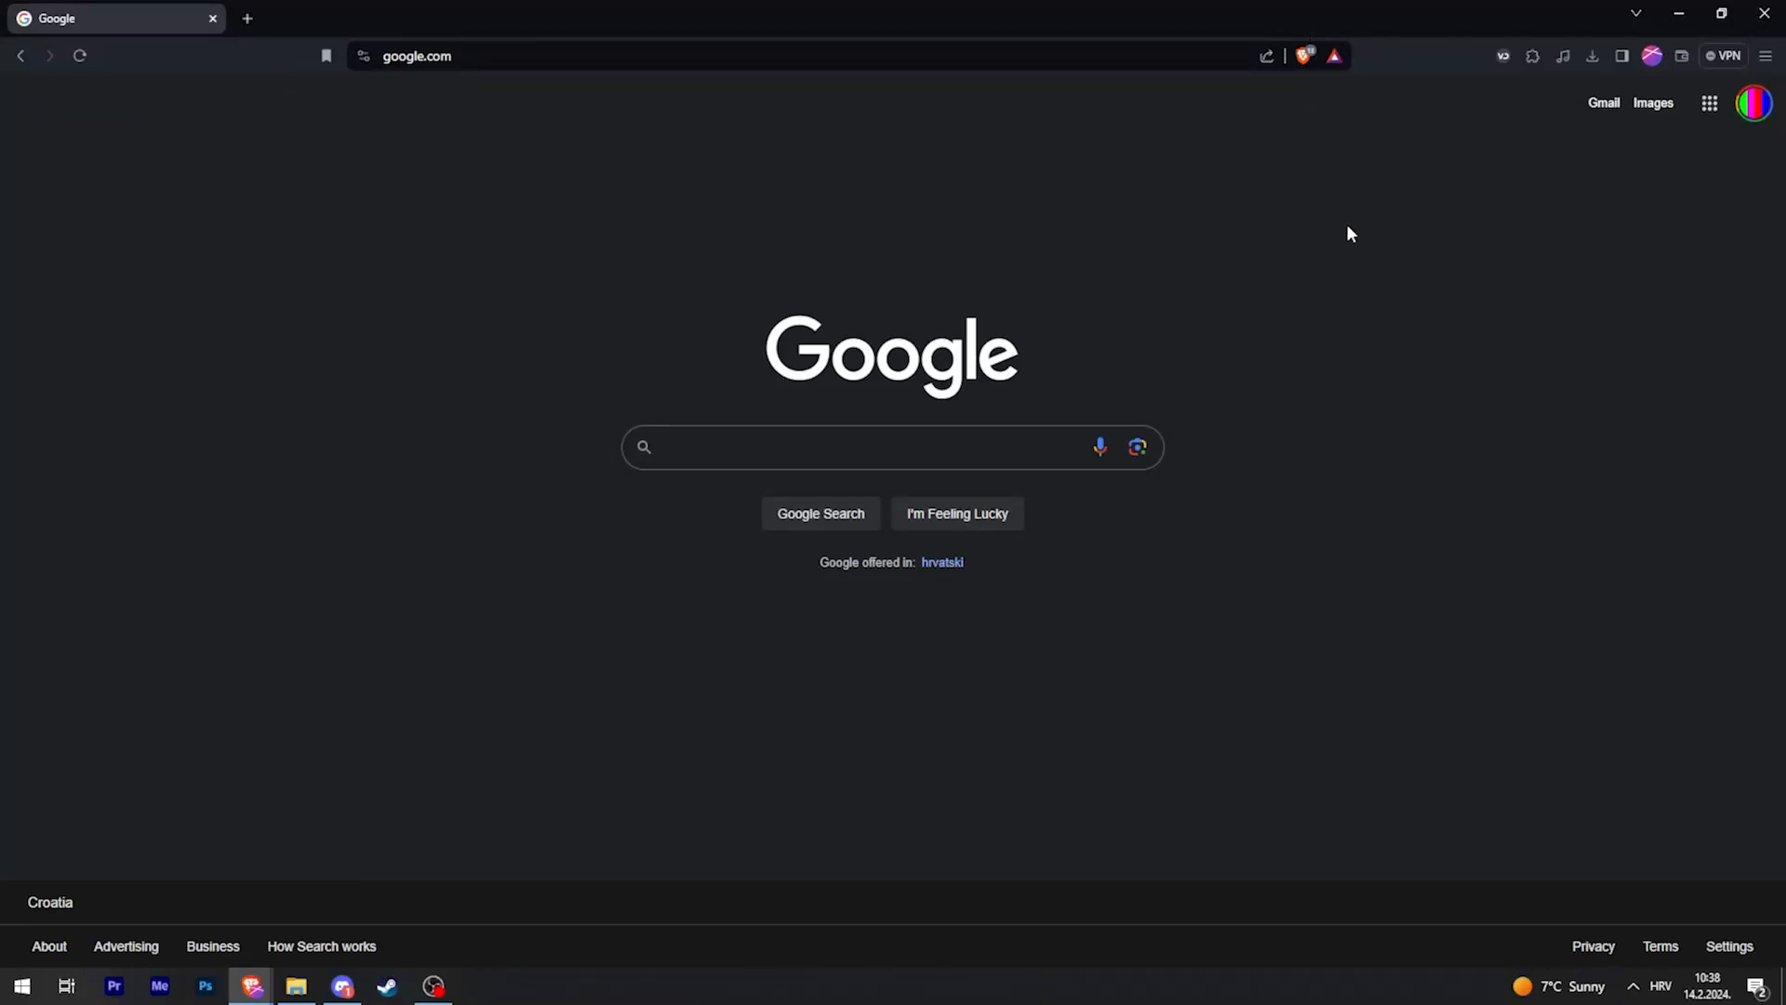
mouse_move(1488, 560)
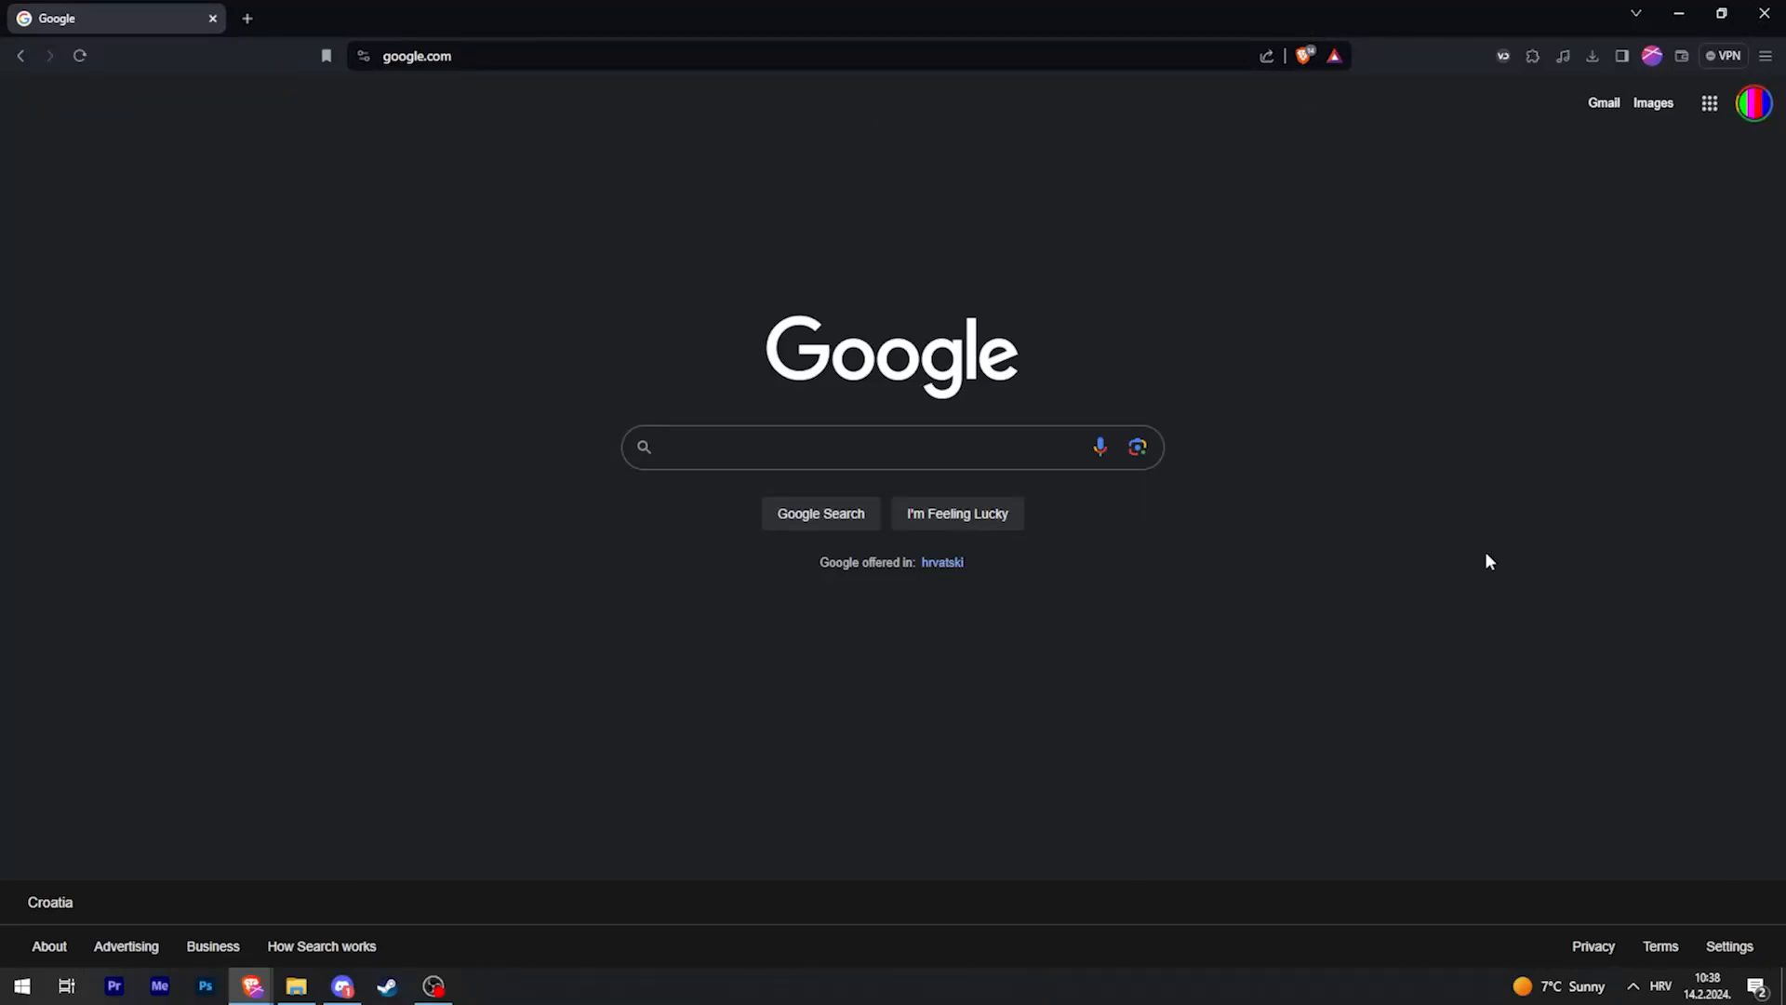
mouse_move(546, 50)
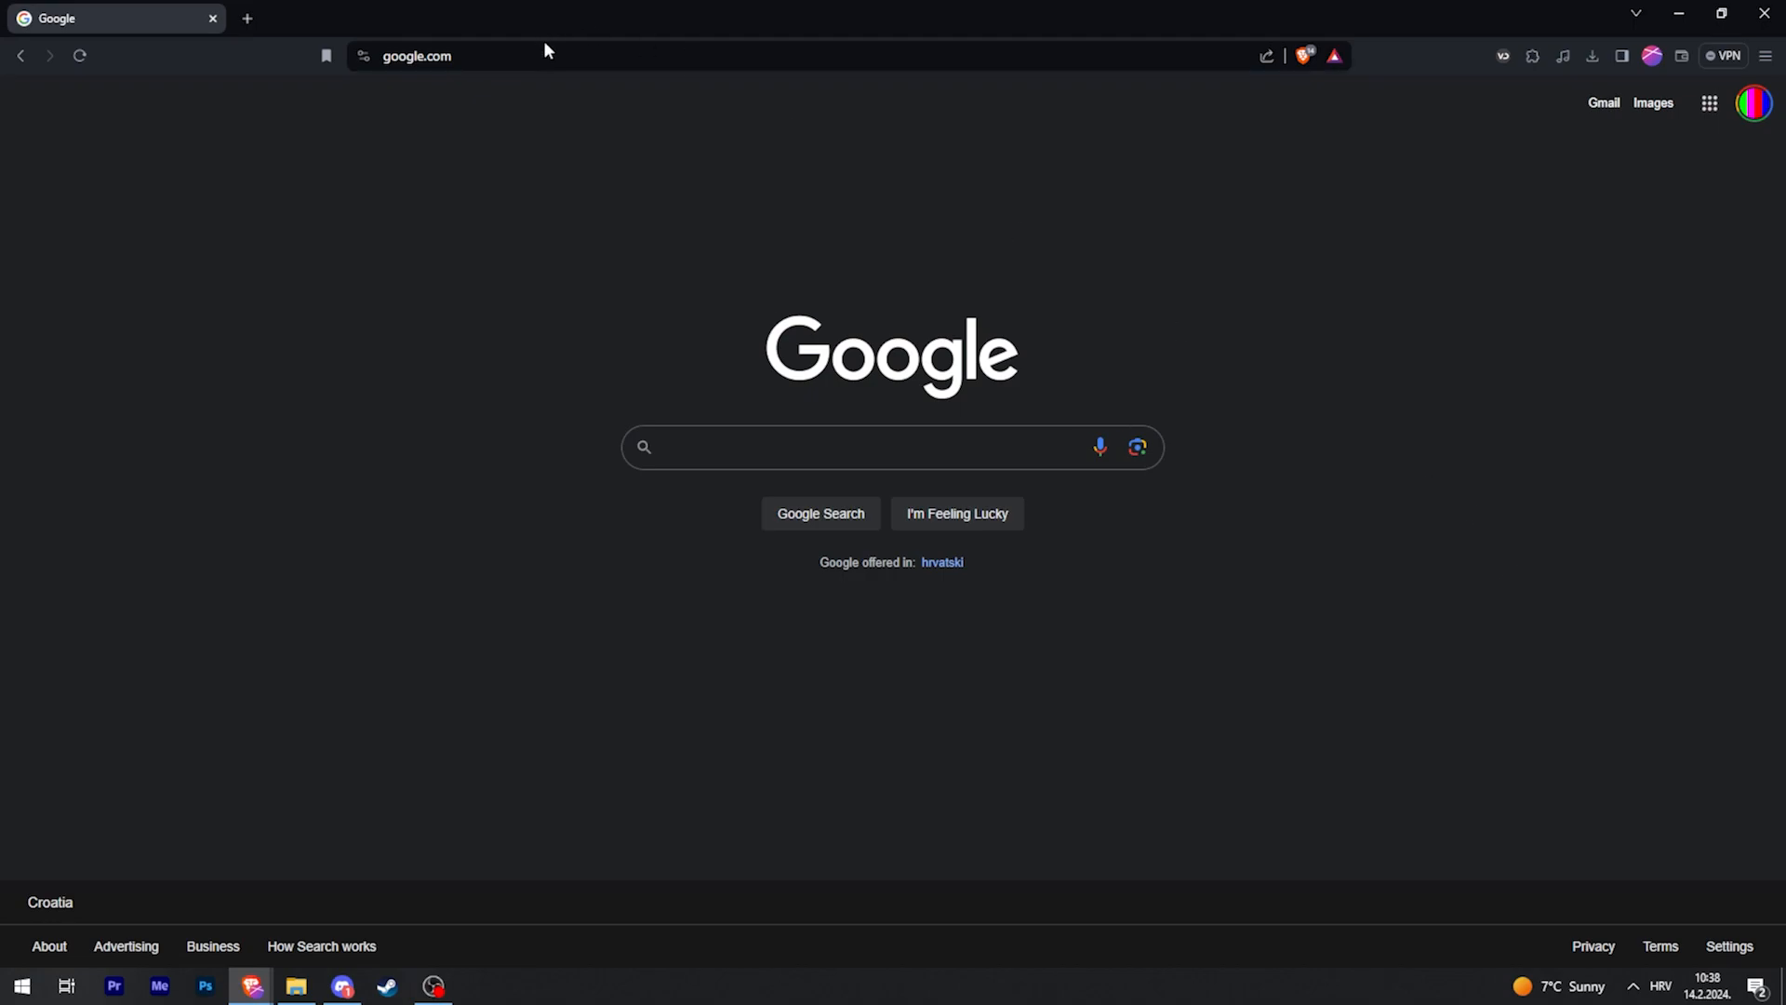
Step: Search Google for 'customrp' and open the customrp.xyz site
type("customrp.xyz")
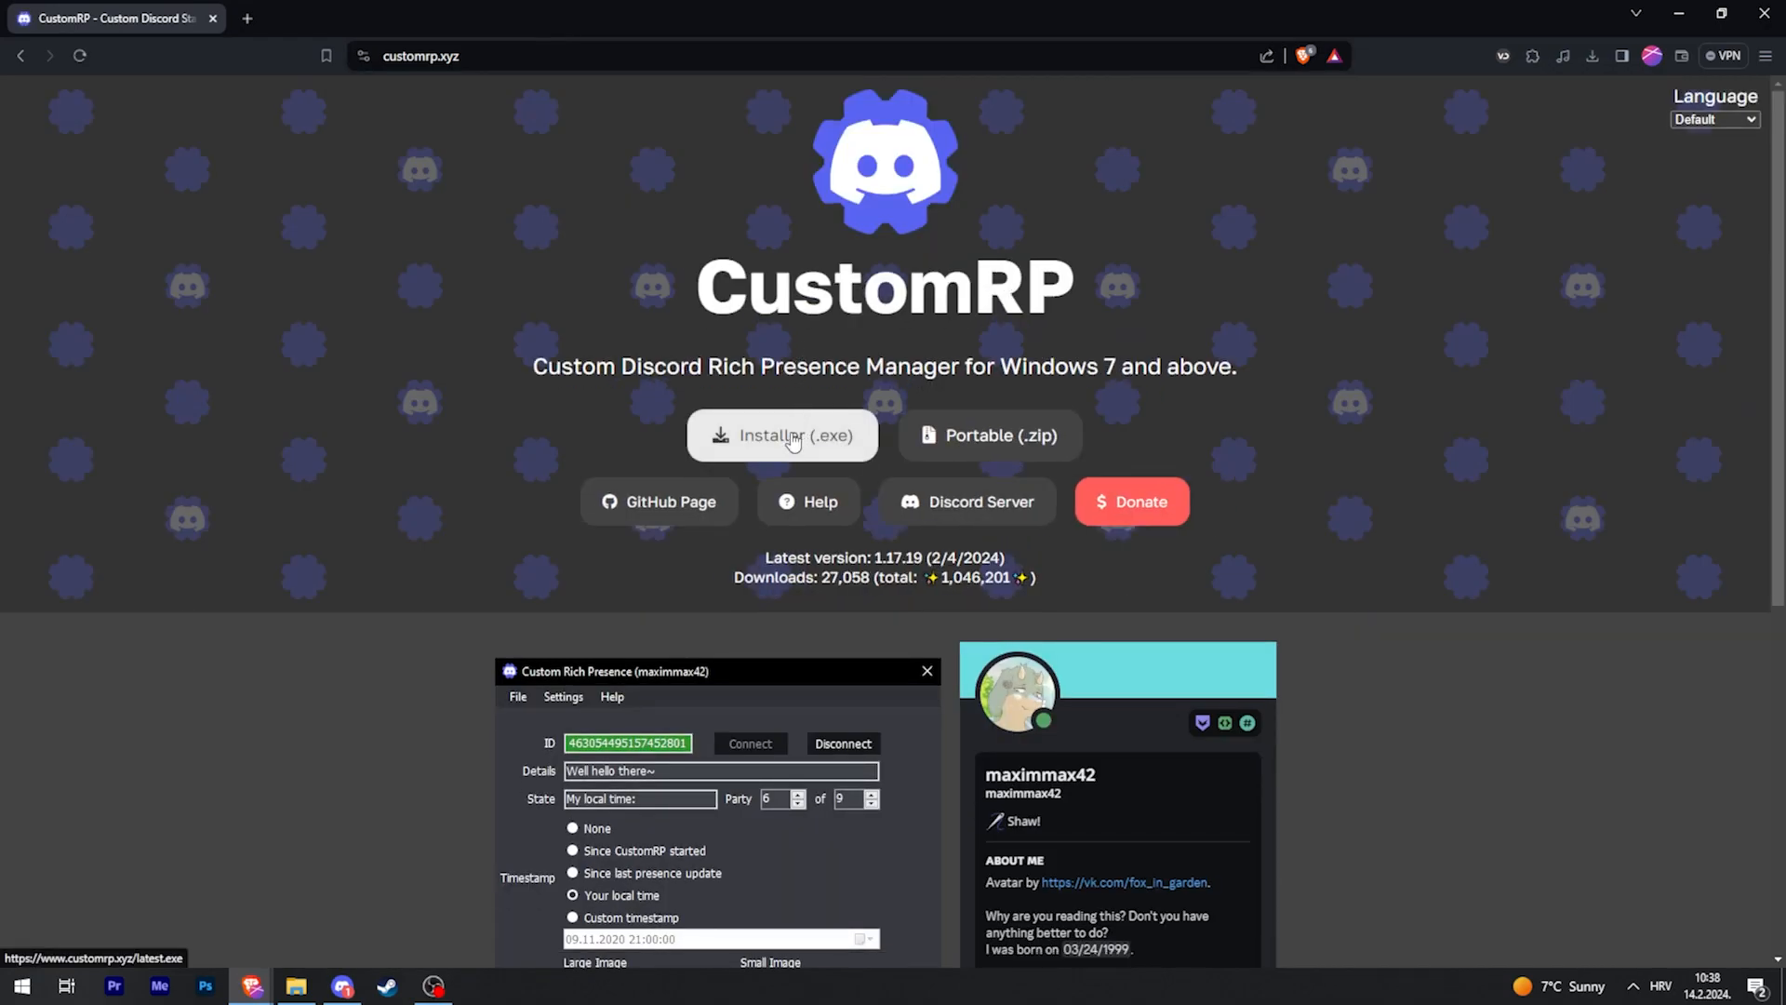
Step: Download the CustomRP Installer (.exe) and run it
left_click(782, 436)
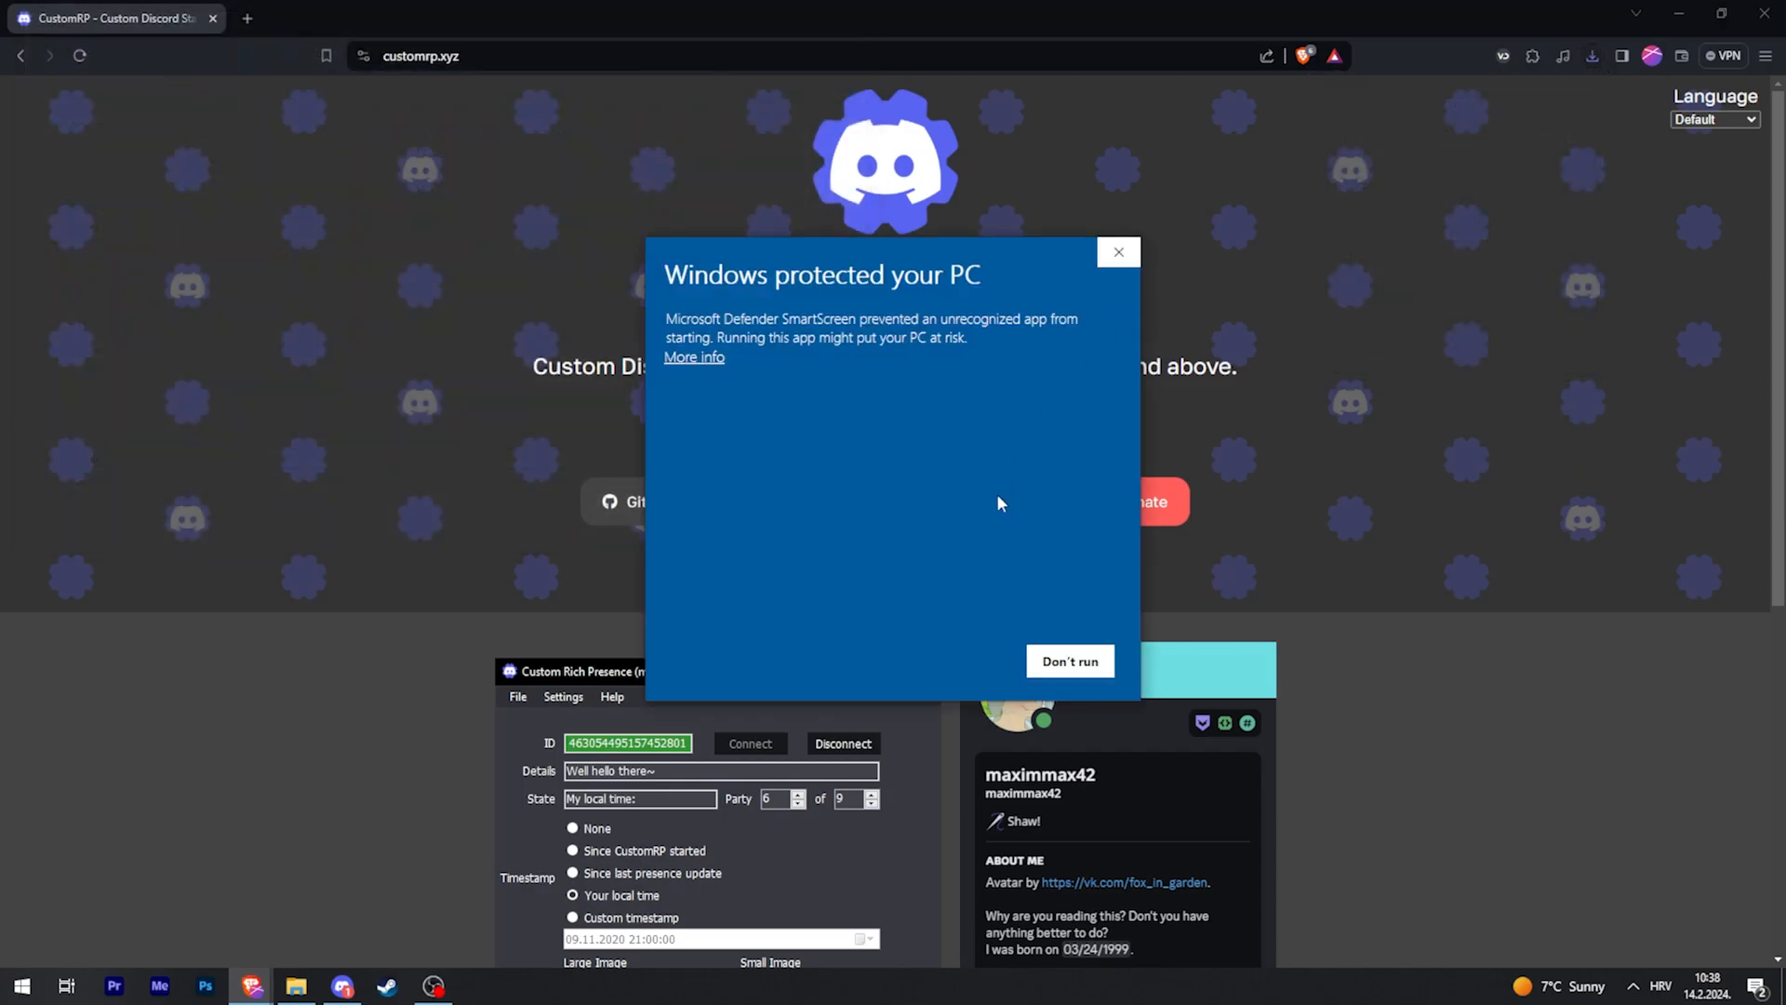
Step: Bypass SmartScreen and install CustomRP in English with the default shortcut options
left_click(694, 357)
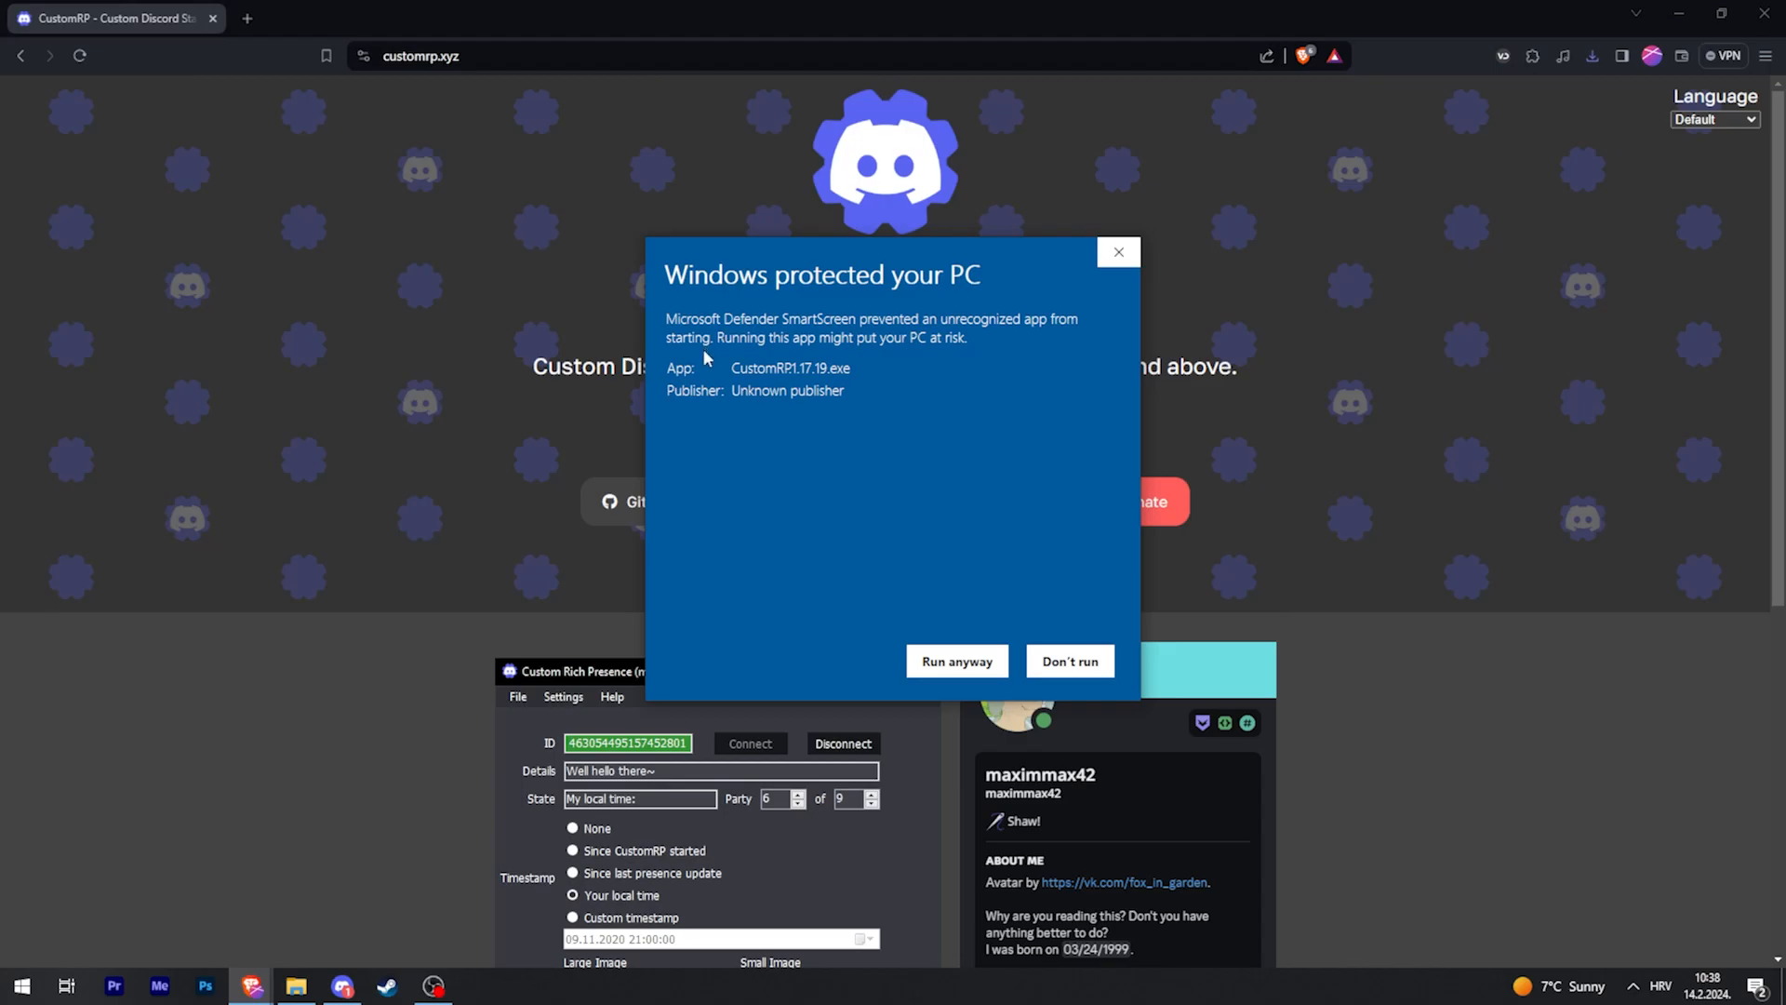
left_click(955, 661)
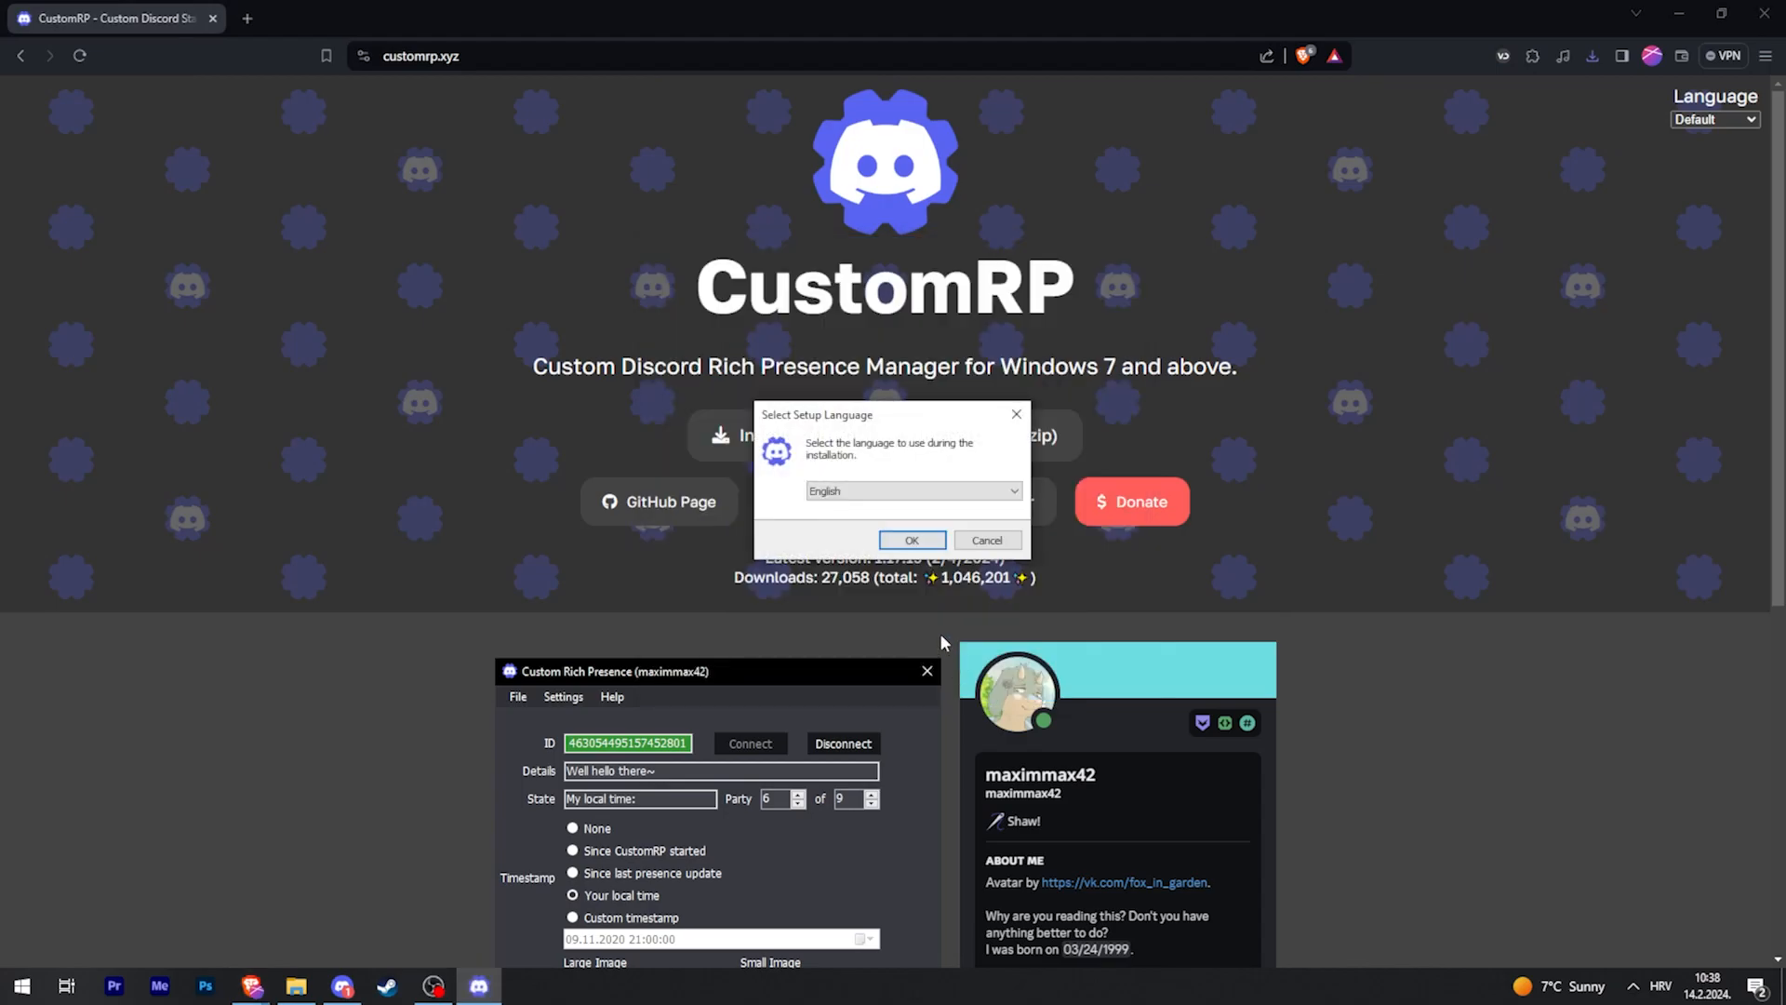
left_click(910, 540)
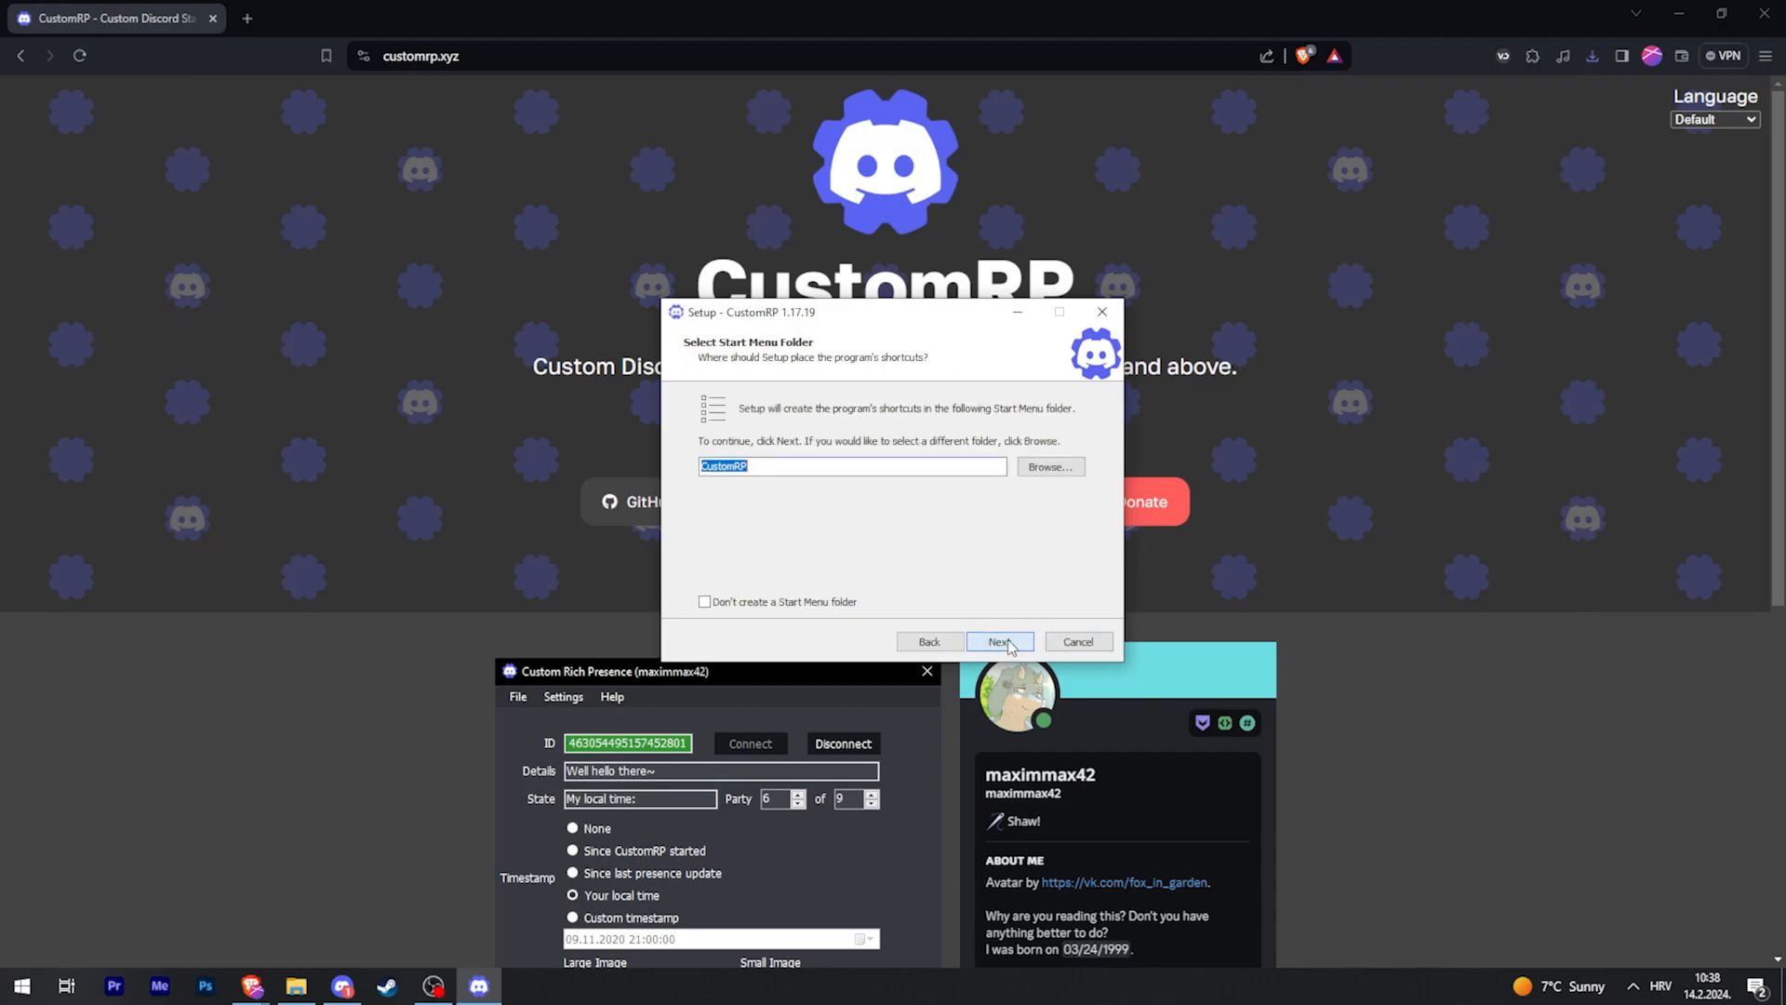
left_click(999, 641)
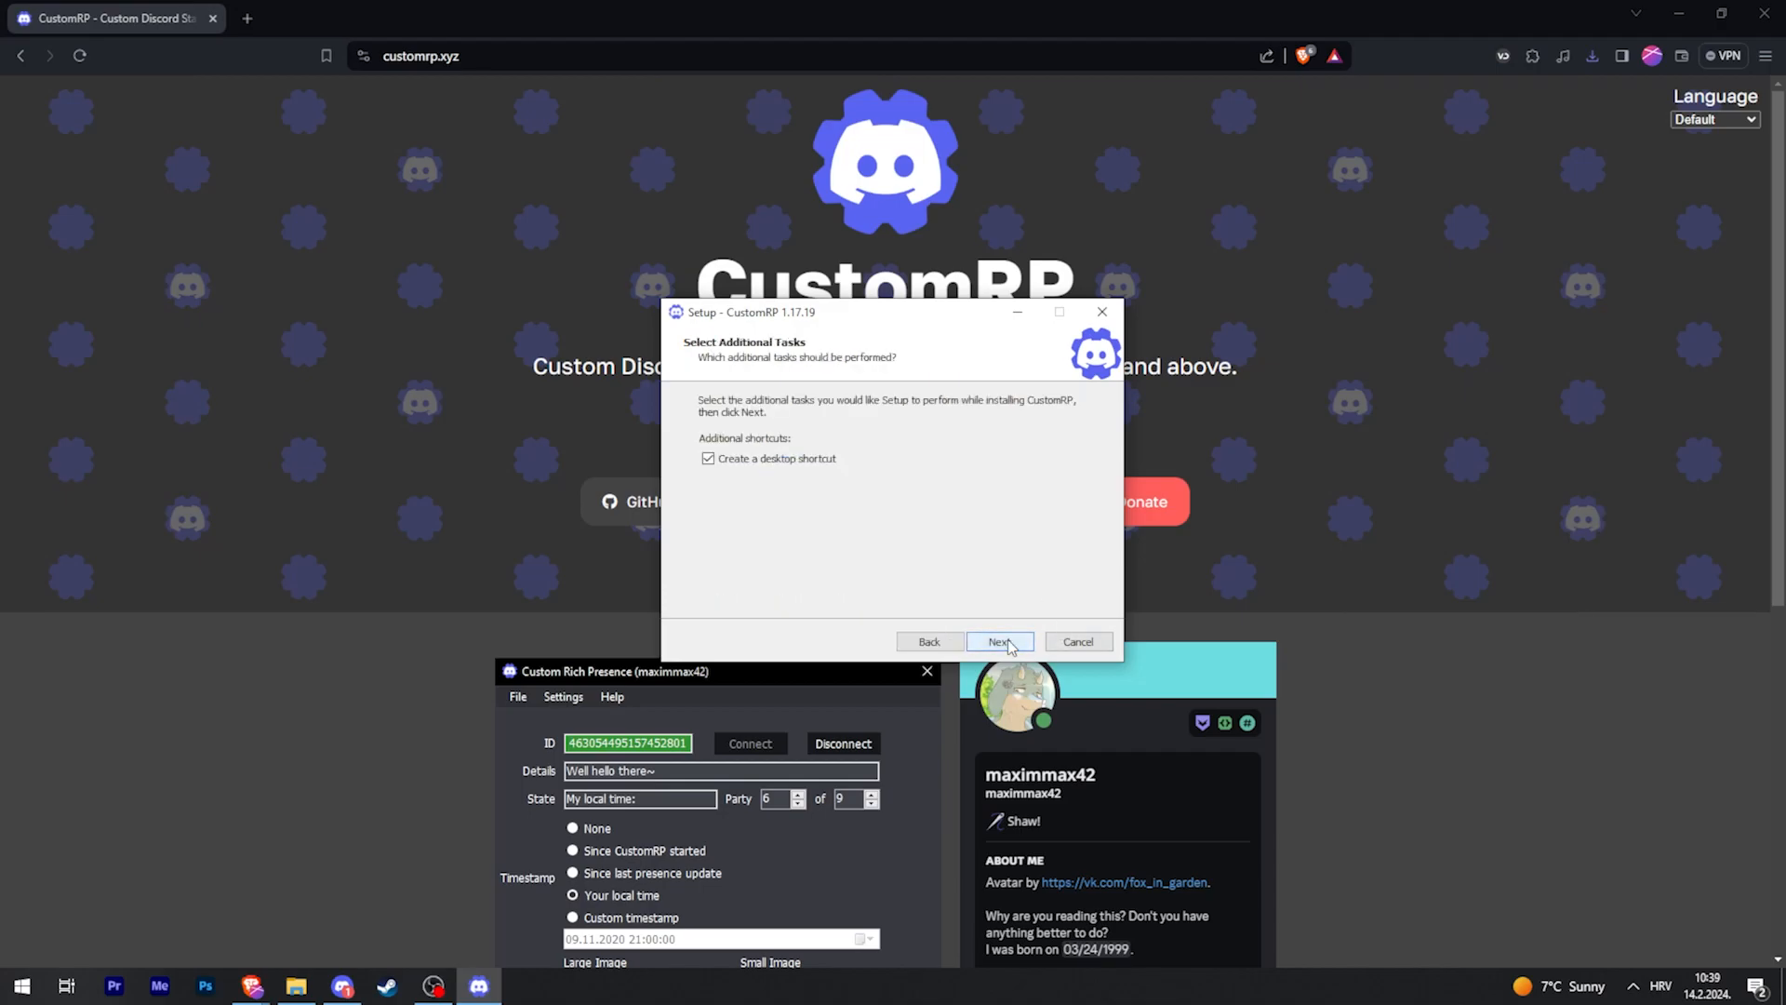
left_click(999, 640)
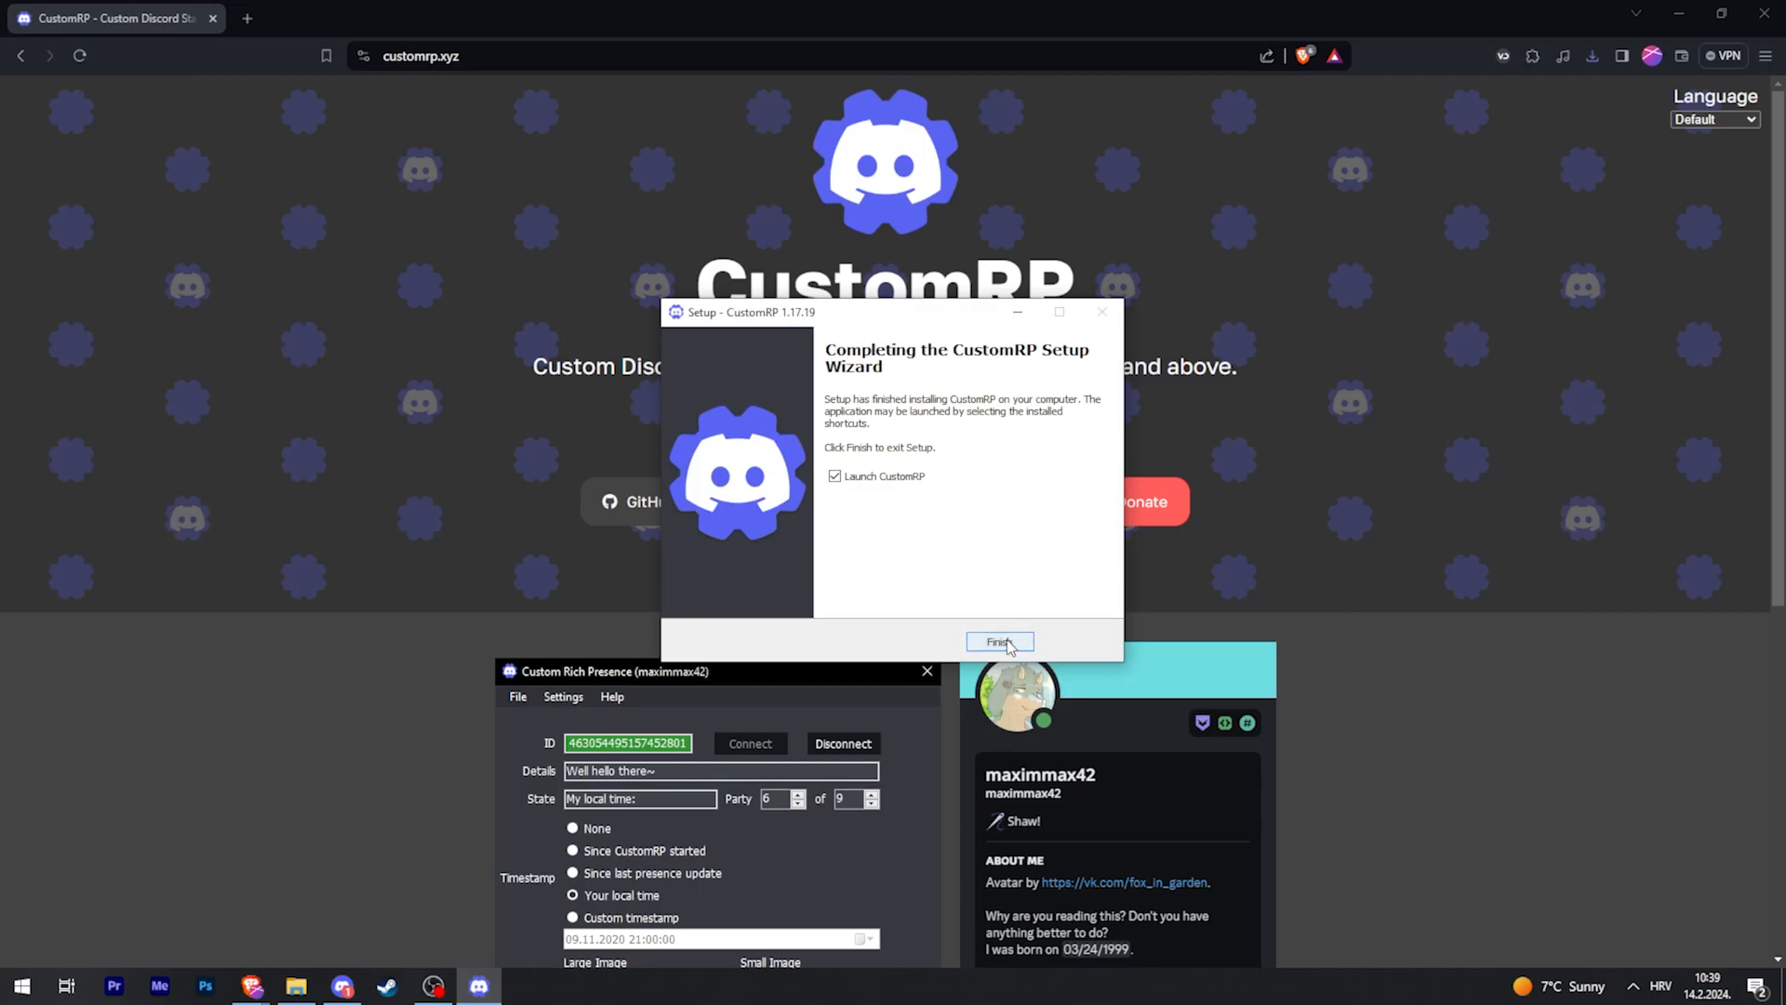
mouse_move(963, 628)
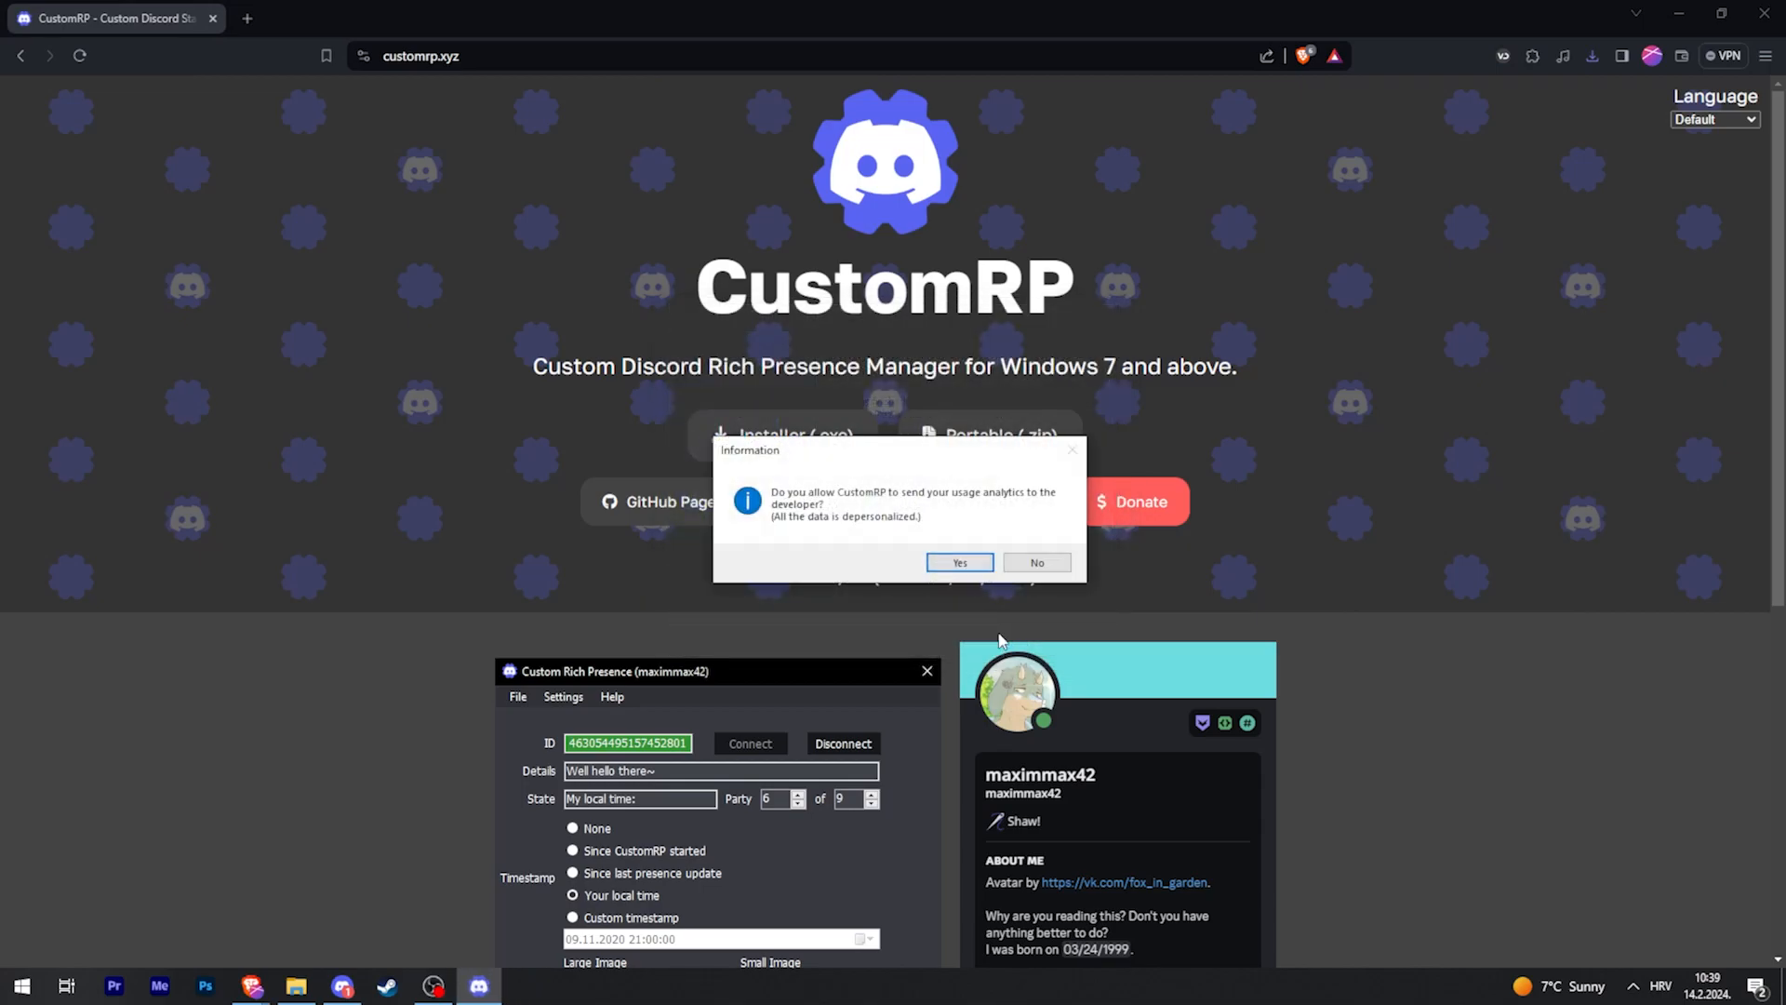
Step: Answer the analytics prompt and minimize the empty Custom Rich Presence window
left_click(958, 561)
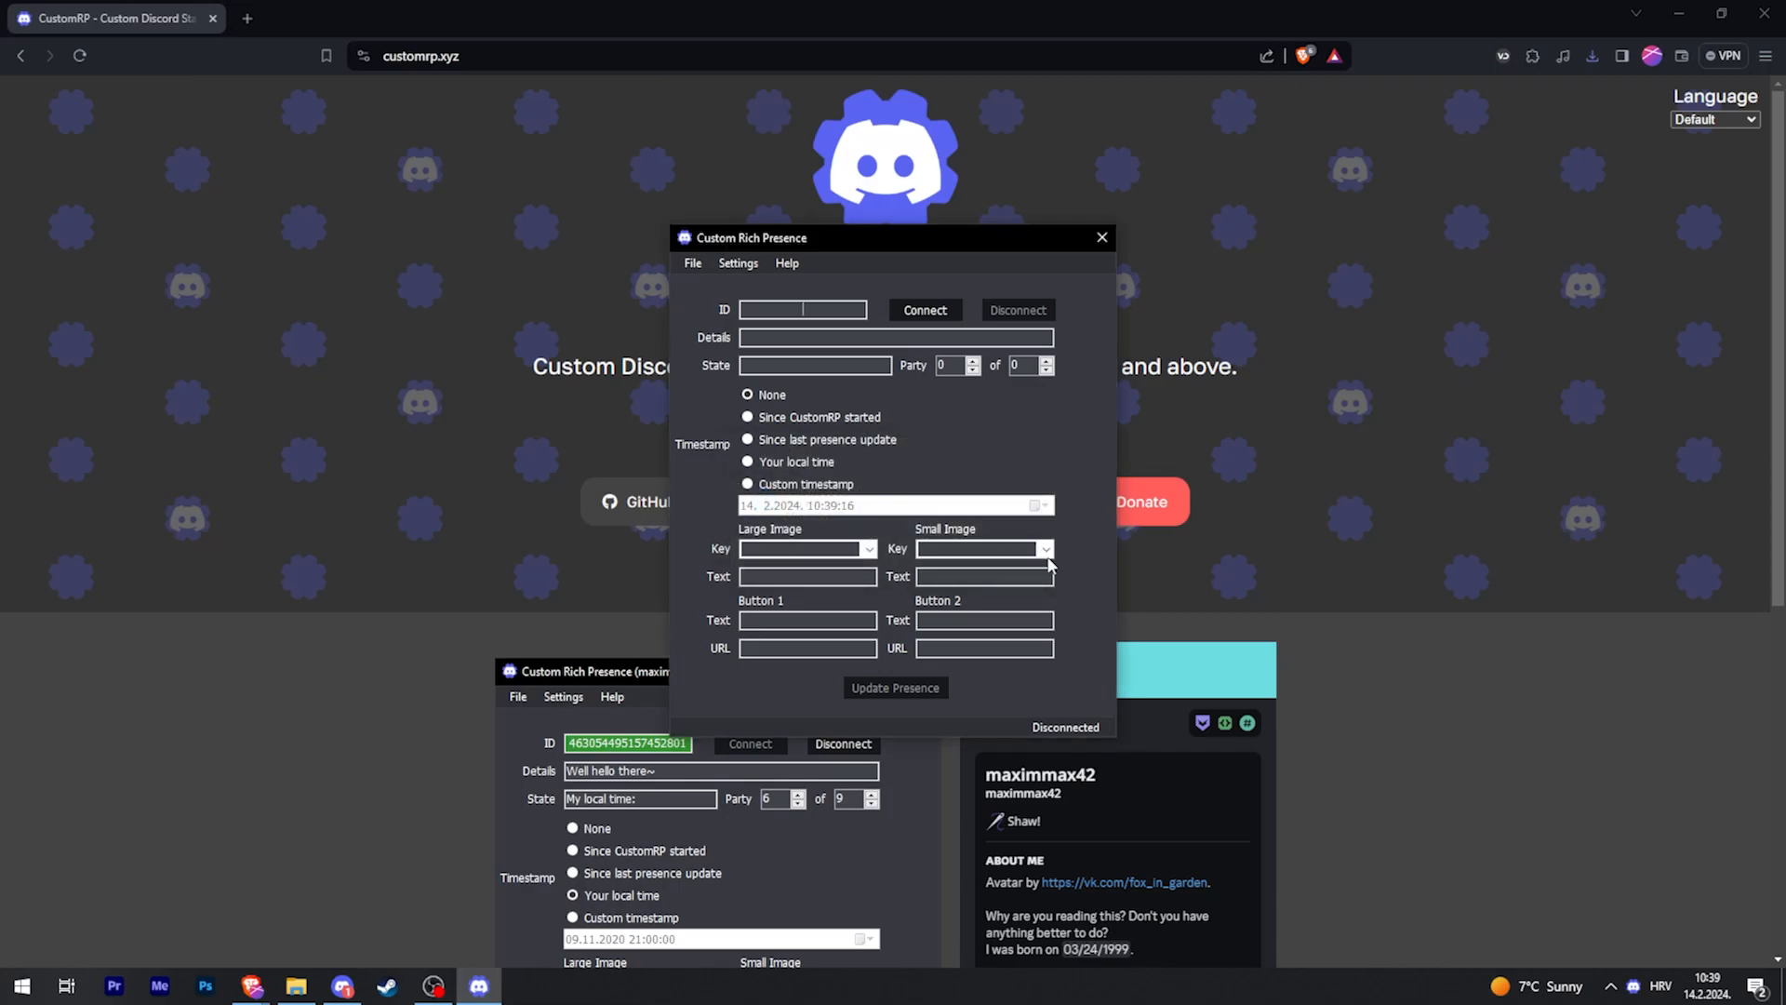
left_click(802, 309)
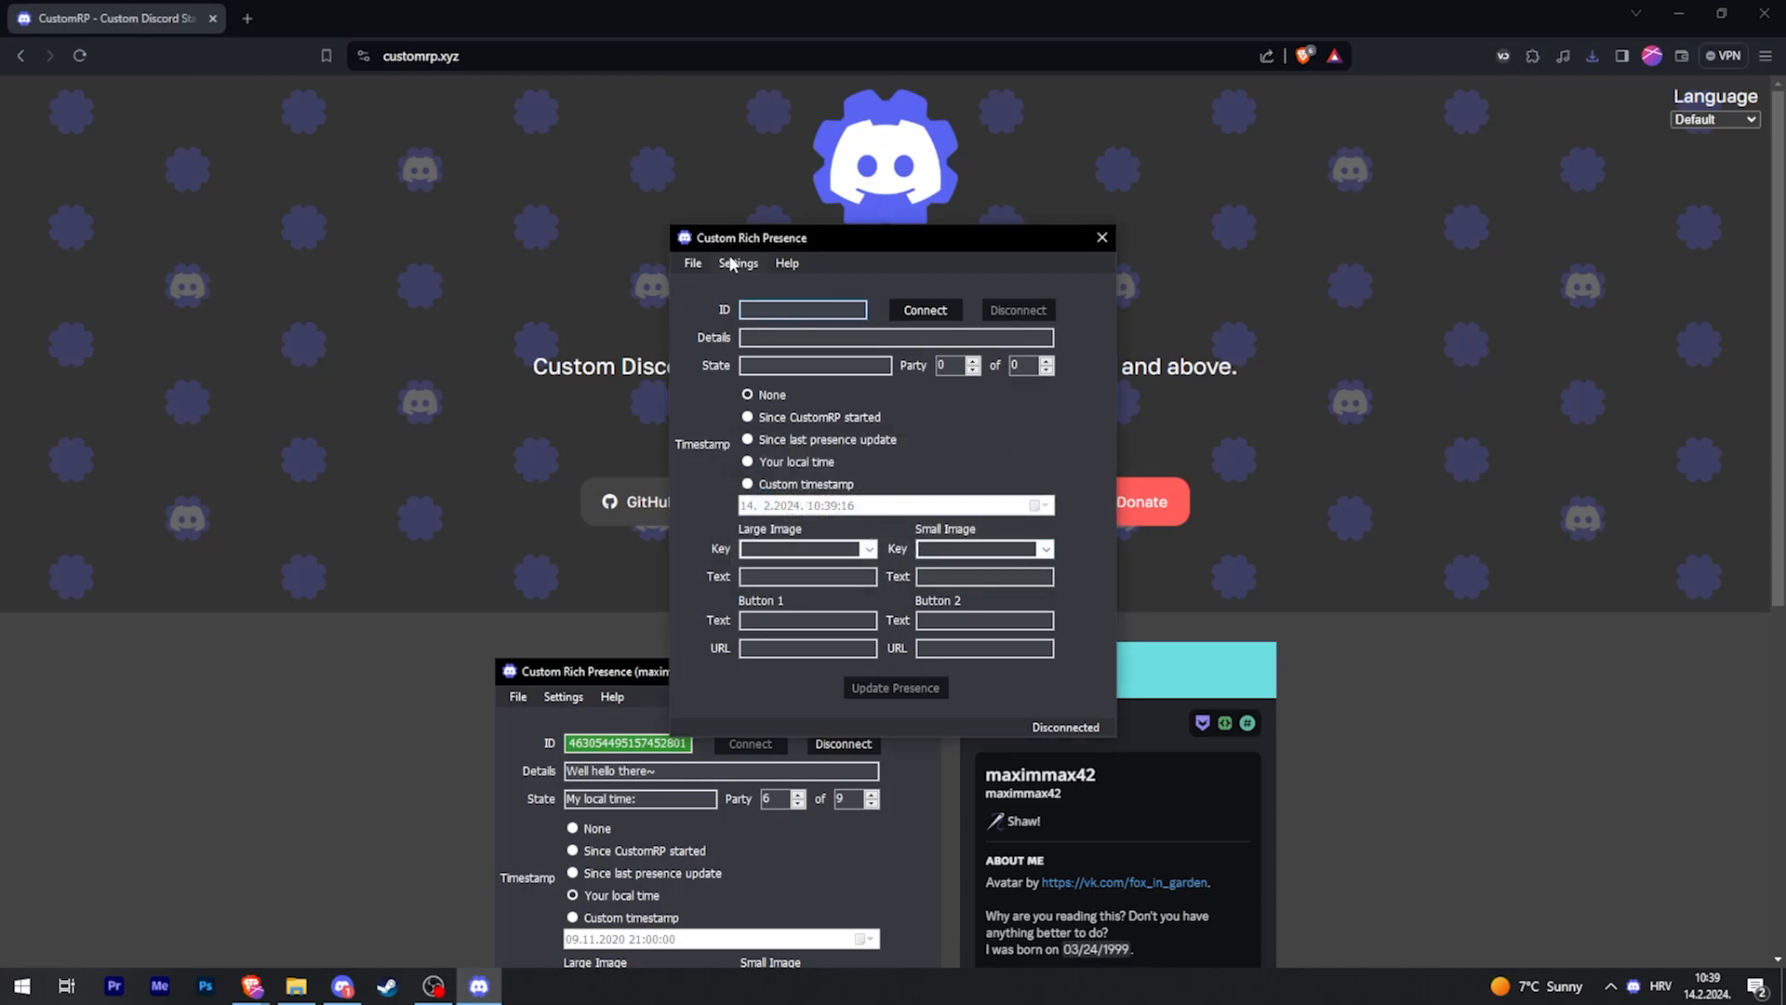
left_click(737, 263)
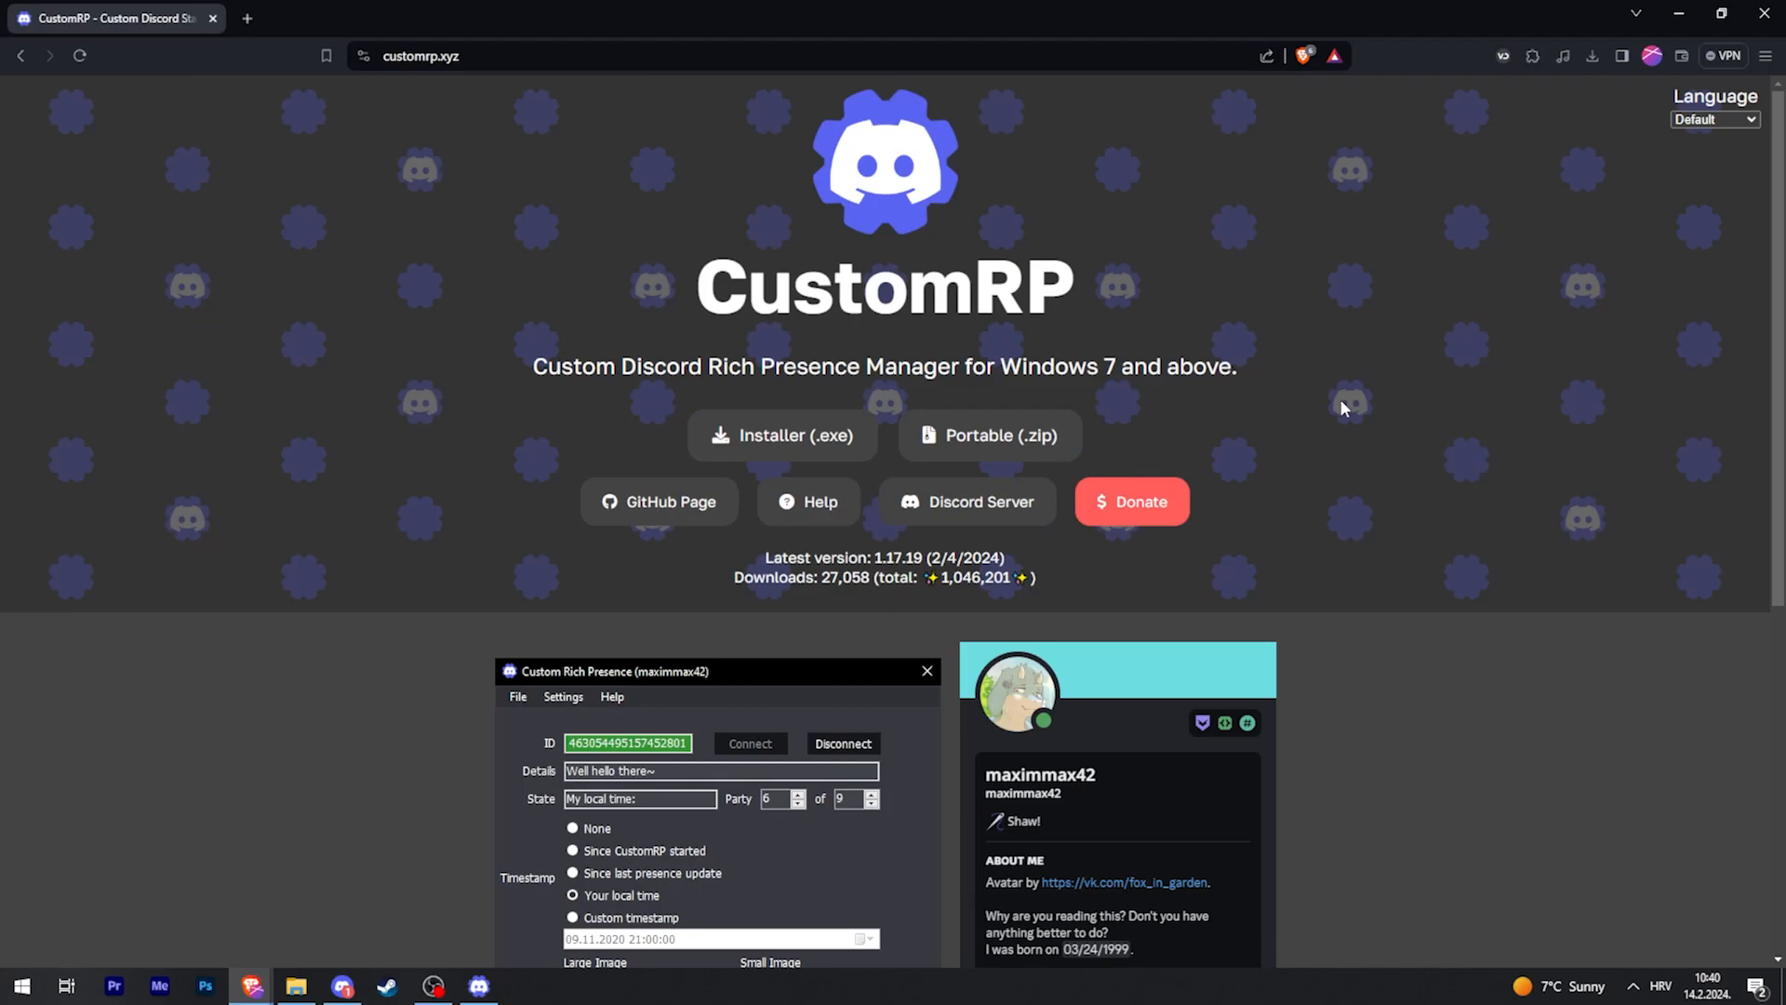
Step: Search Google for 'discord' and open the Discord Developer Portal documentation
type("discord developer portal")
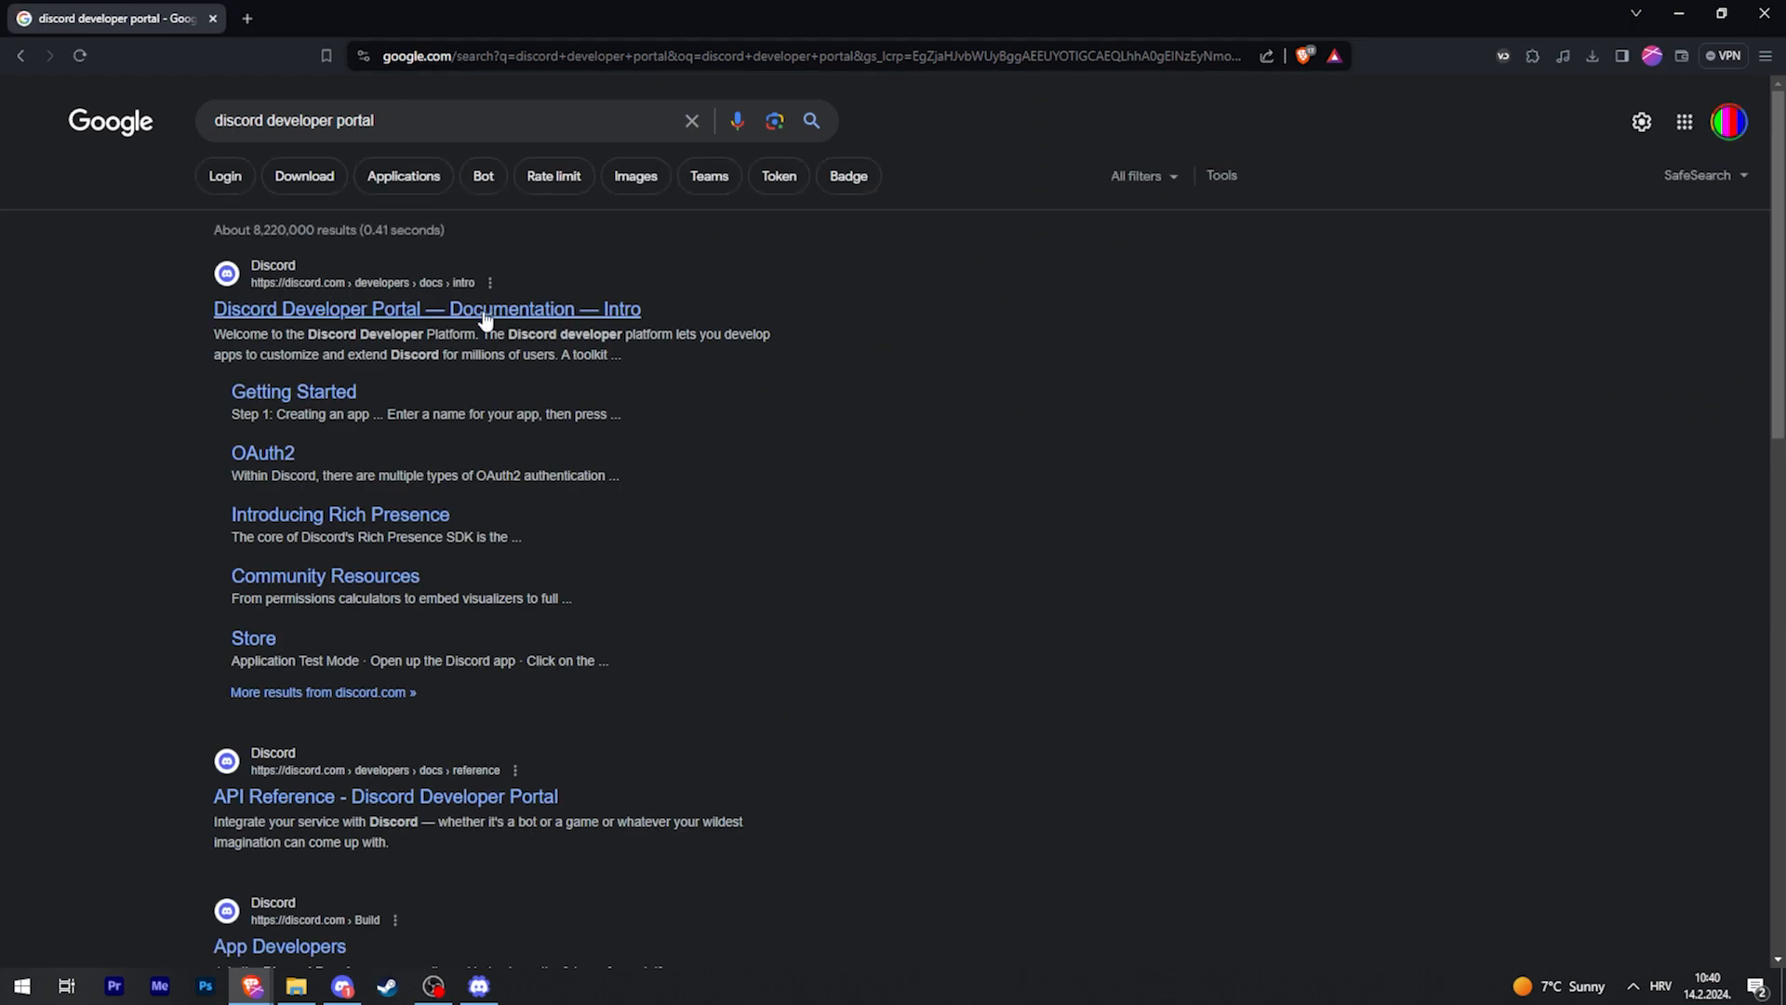
left_click(426, 309)
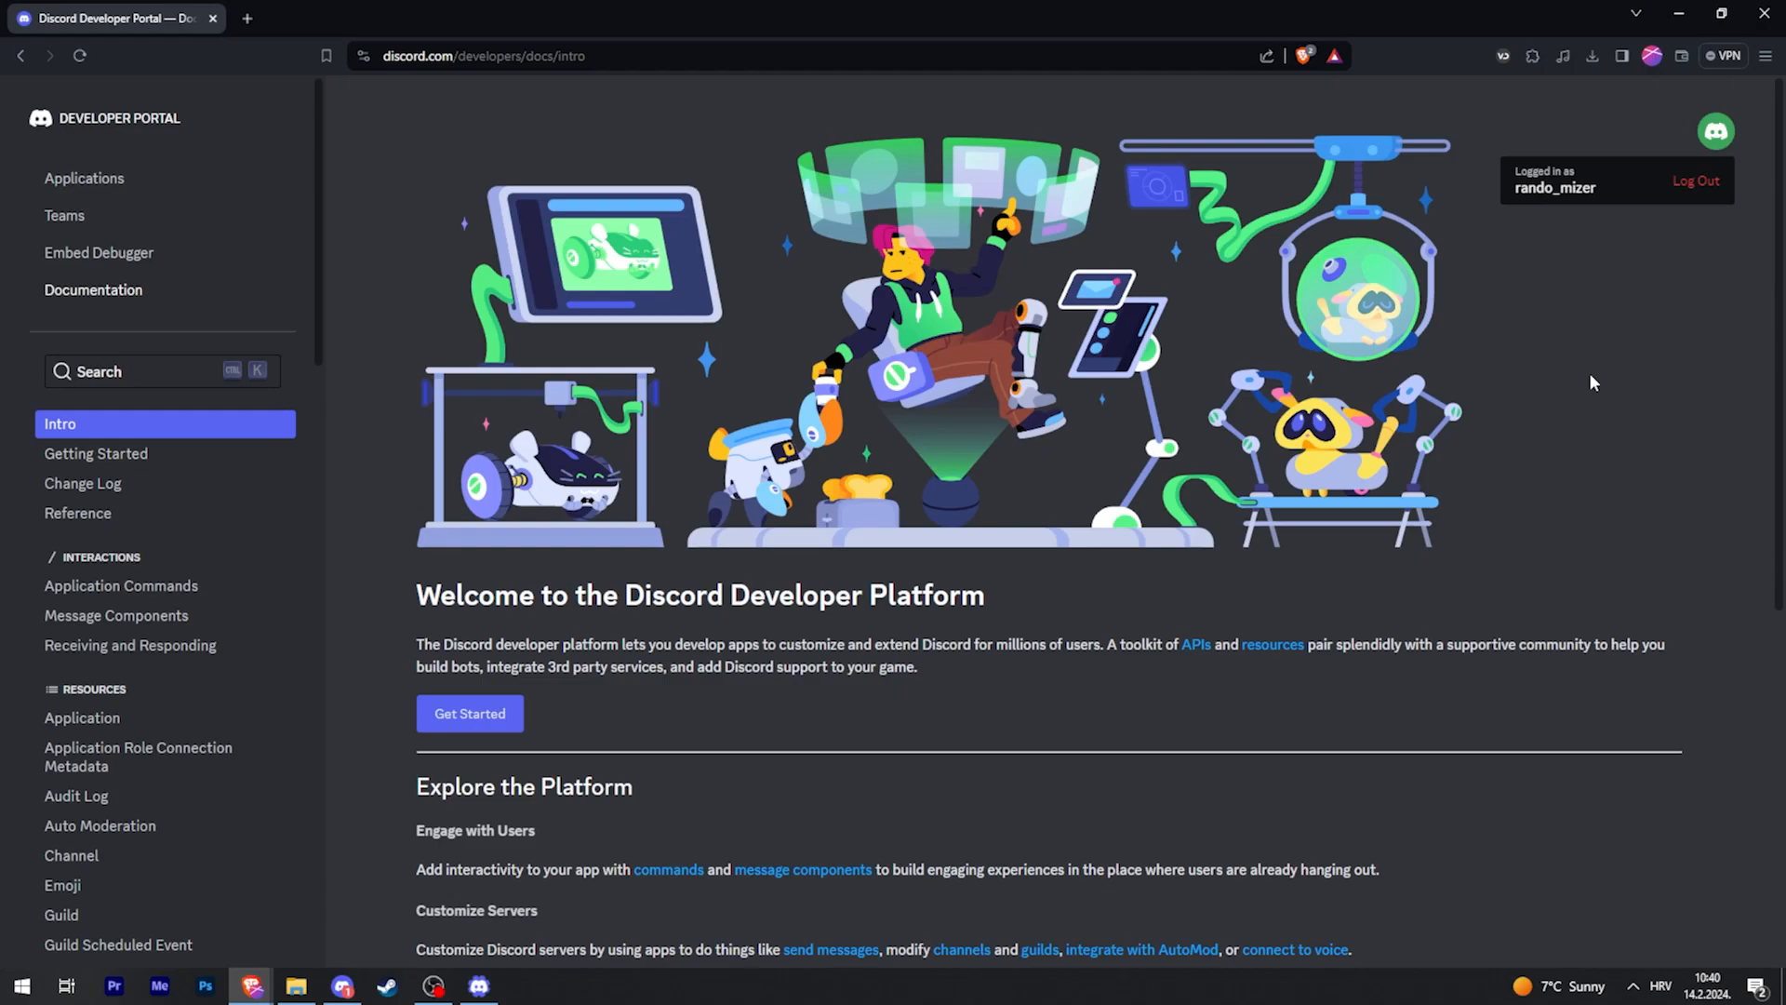
Step: Create a new application named 'YouTube', agreeing to the developer terms
left_click(84, 178)
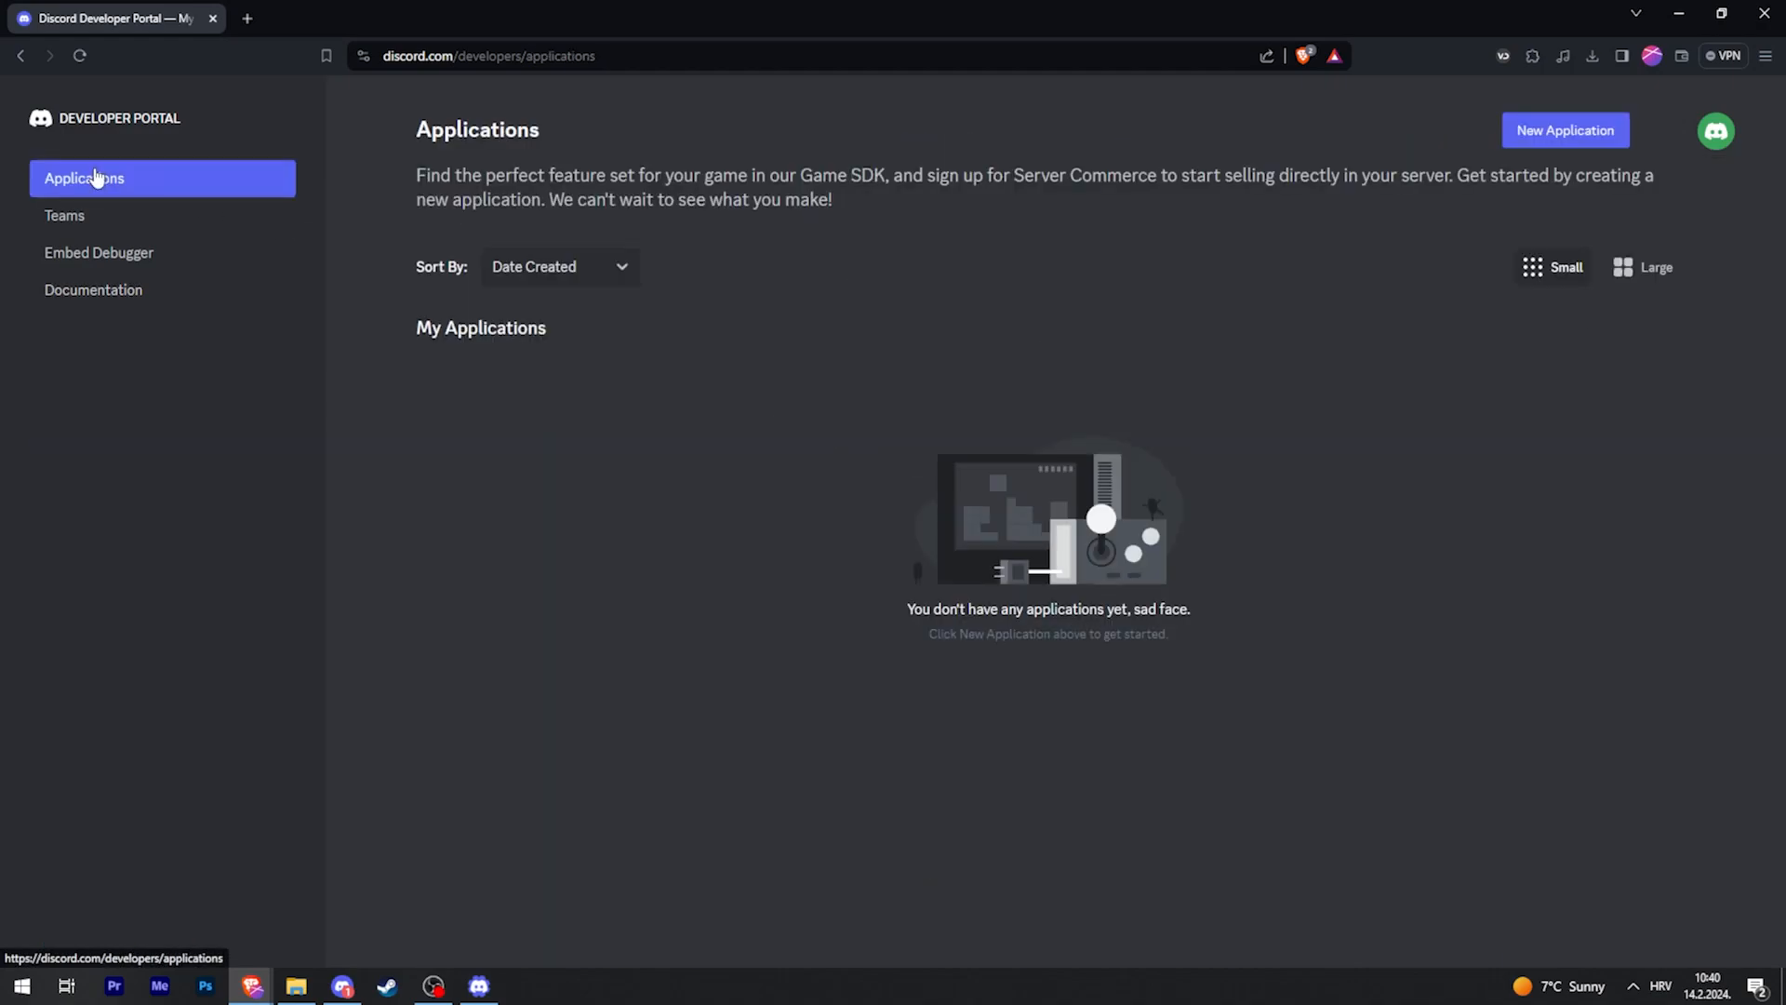
mouse_move(1565, 131)
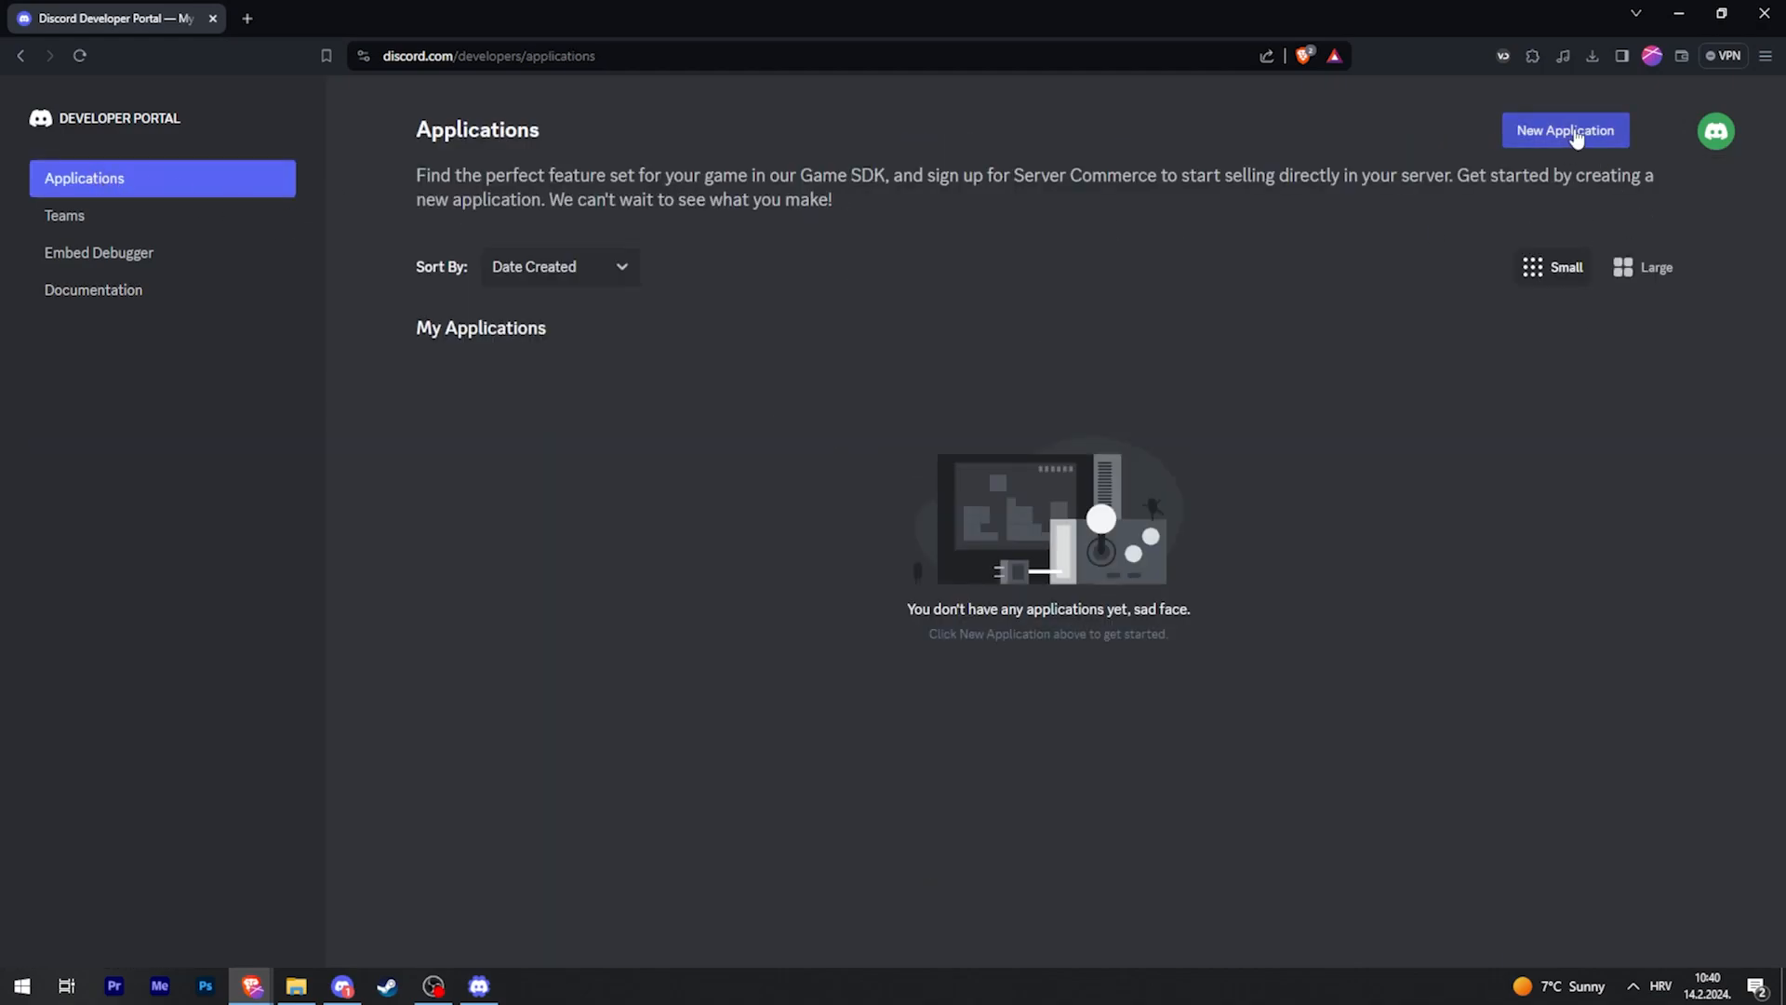
left_click(1564, 130)
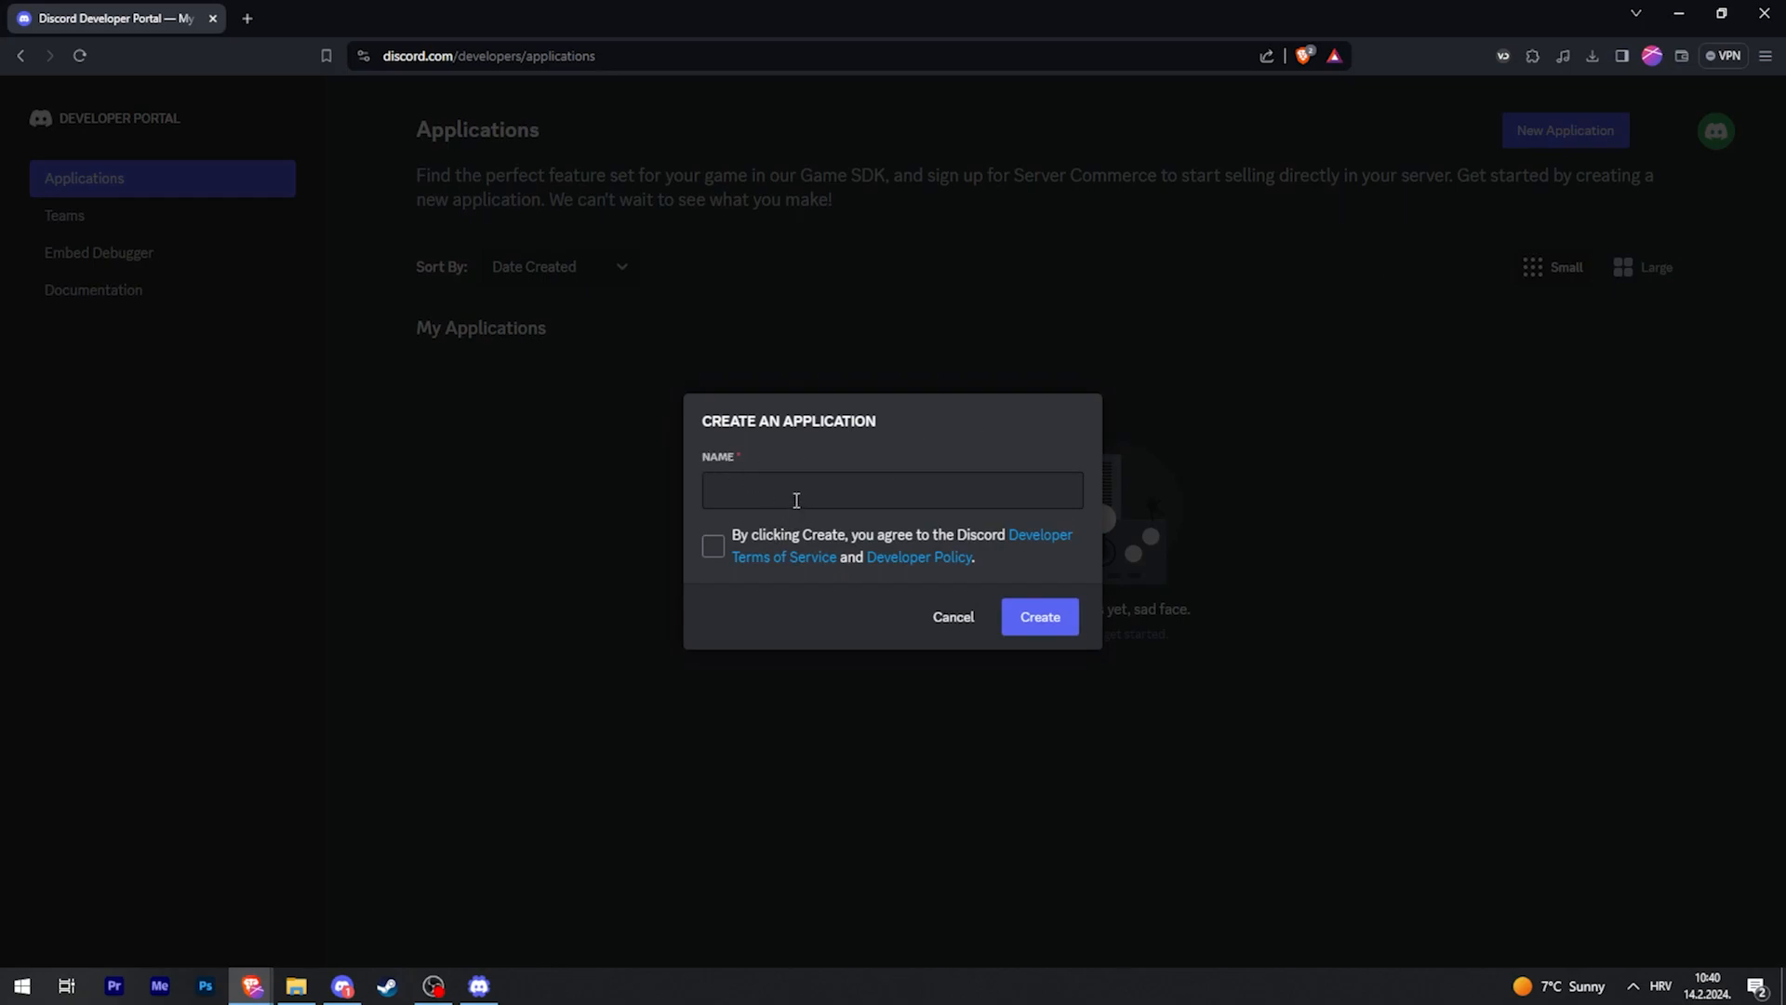
type("YouTube")
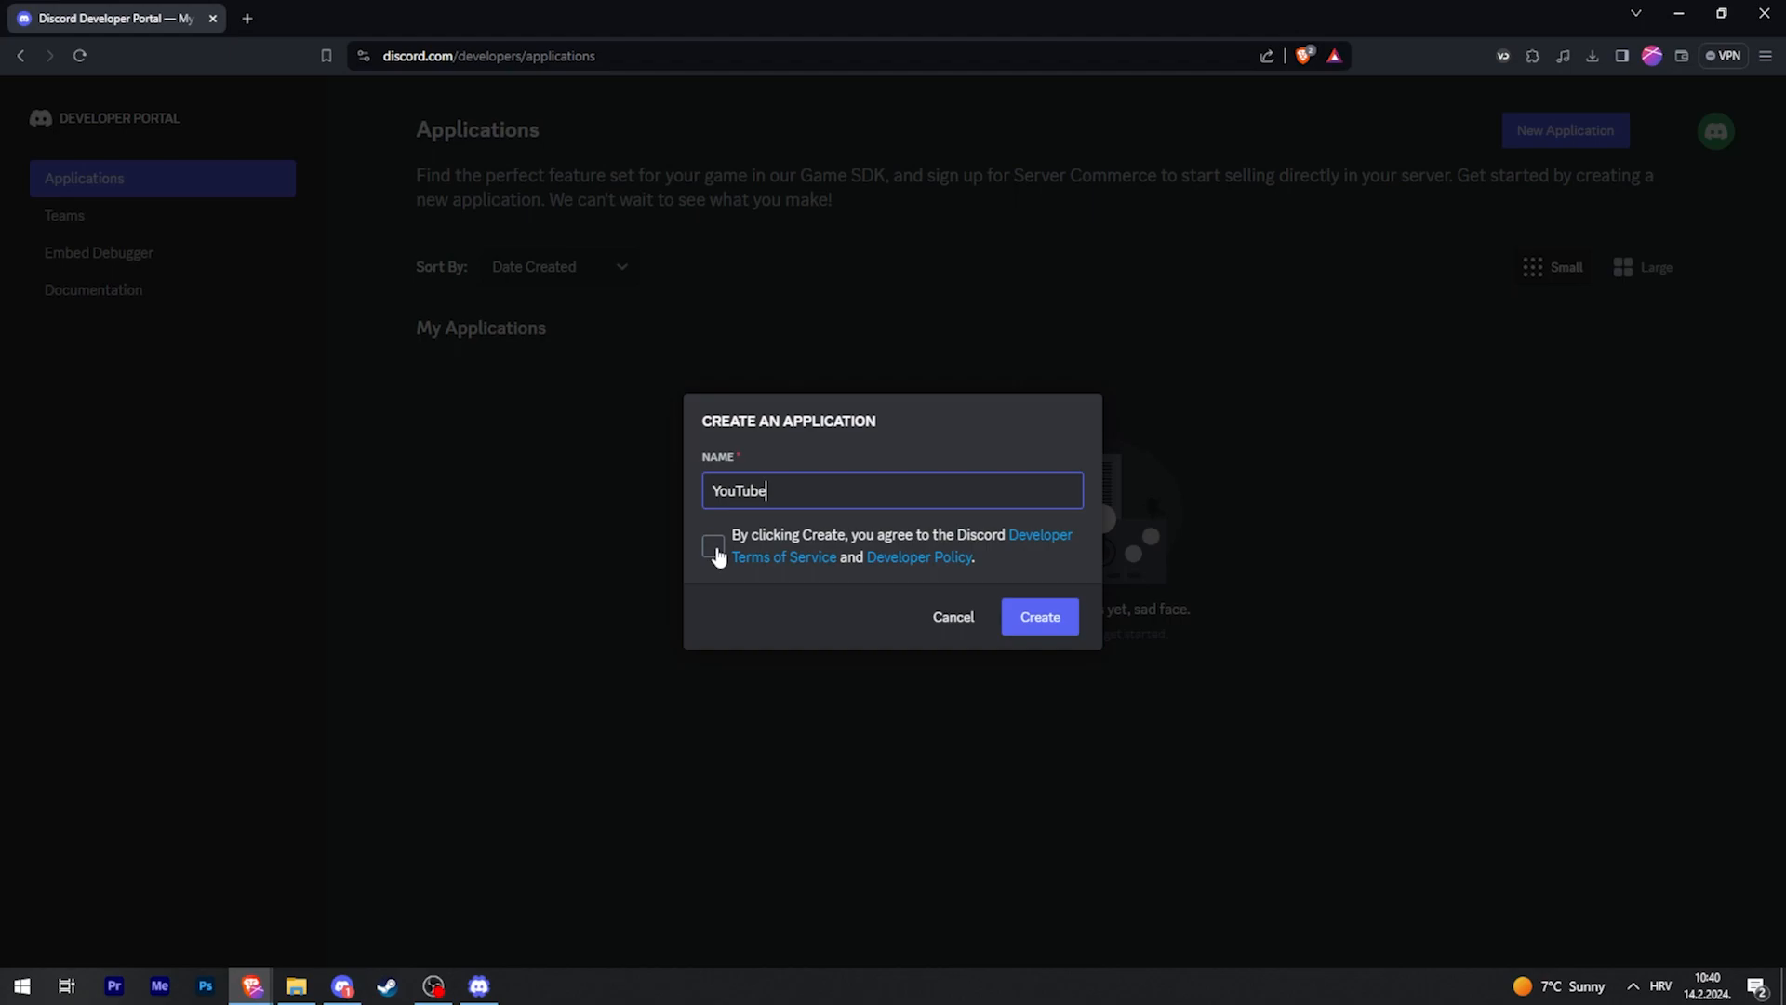
left_click(713, 546)
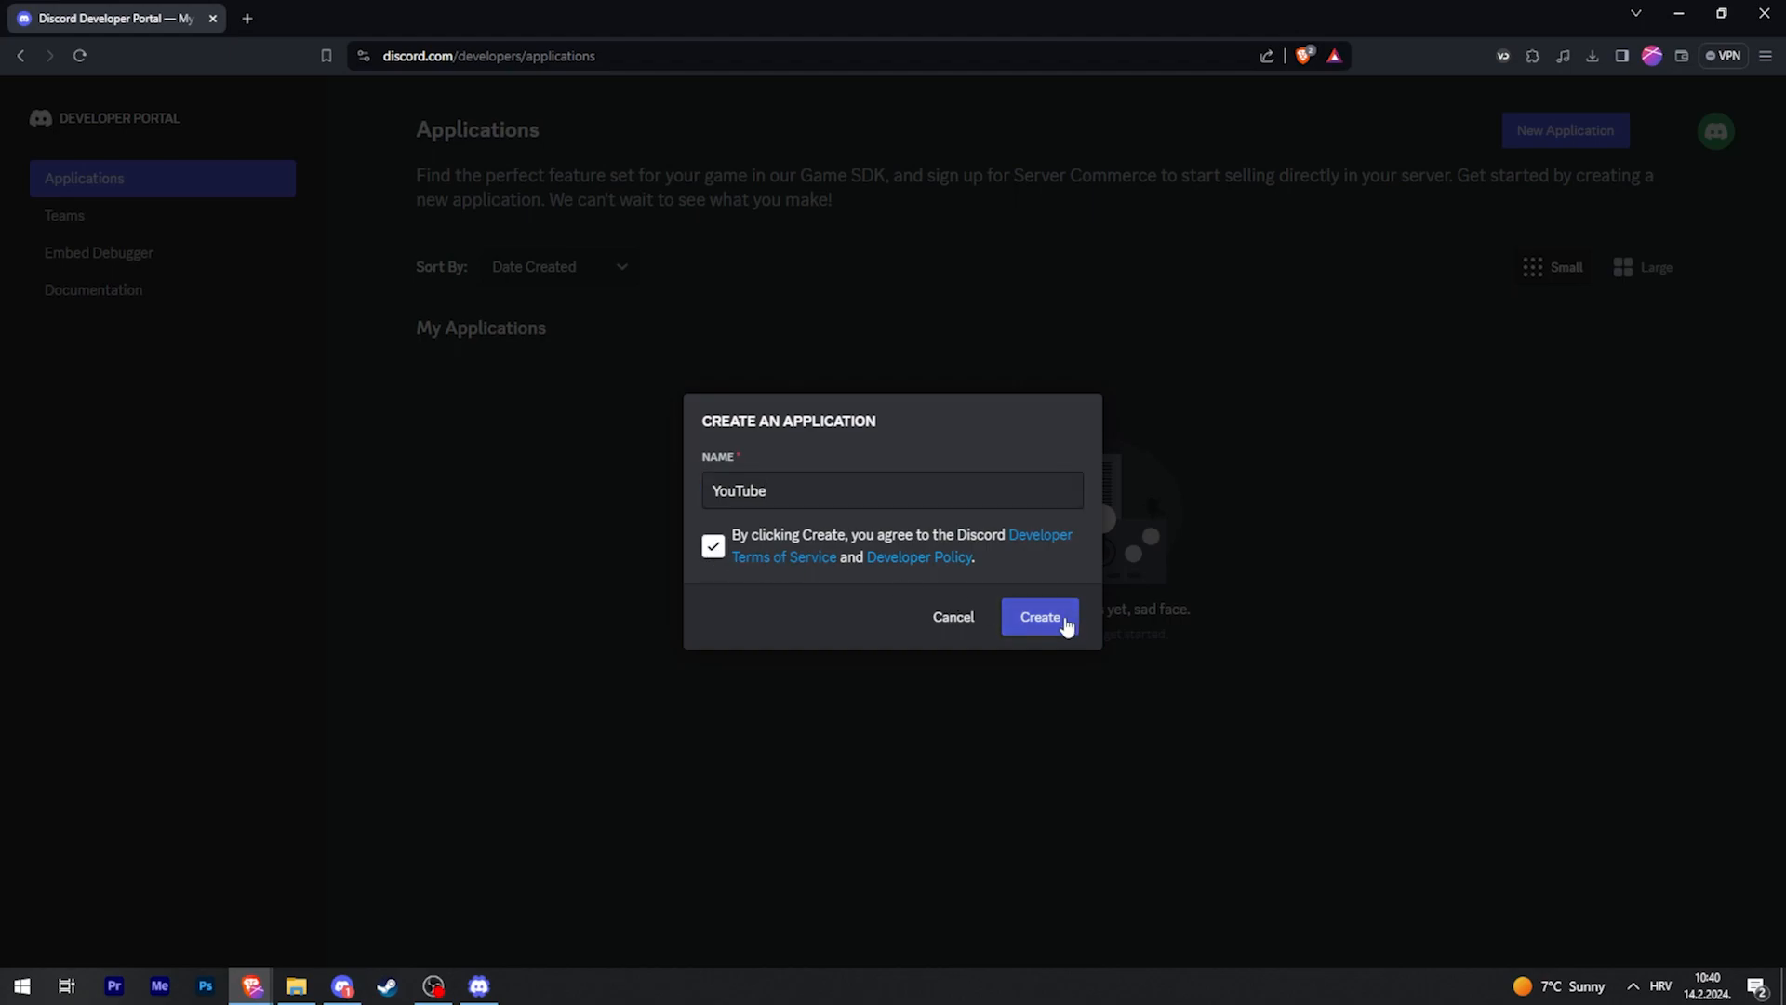
left_click(1038, 615)
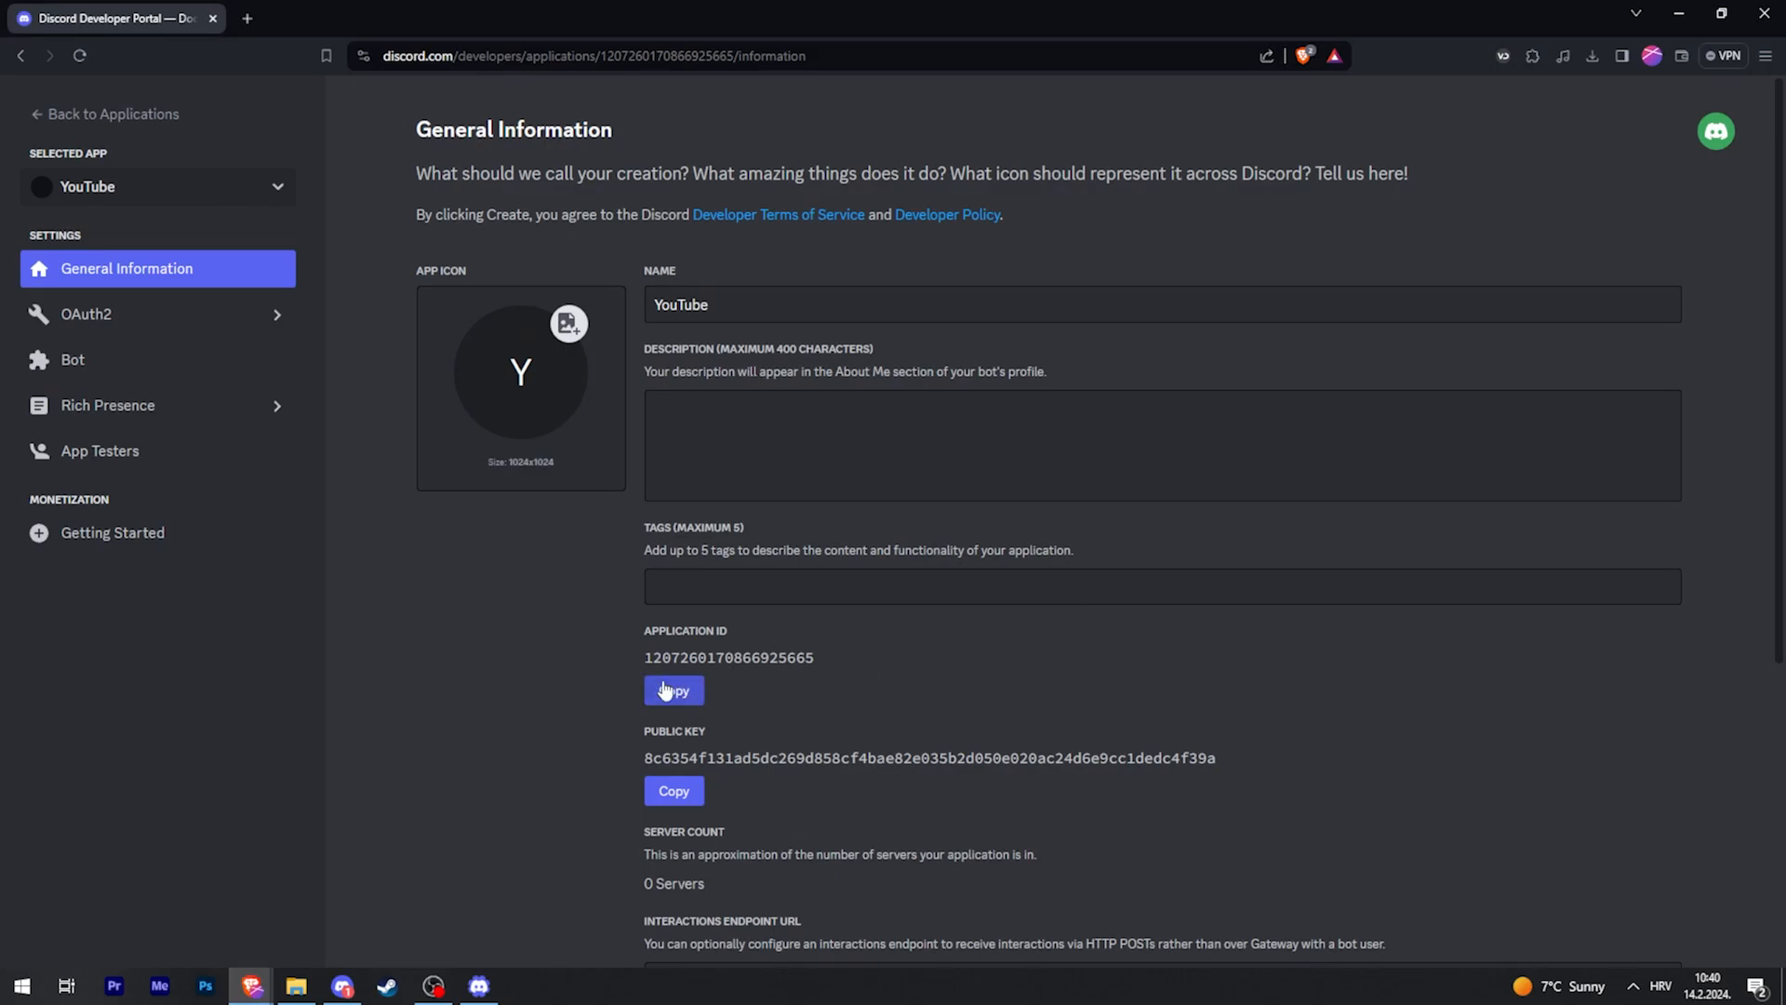
left_click(477, 985)
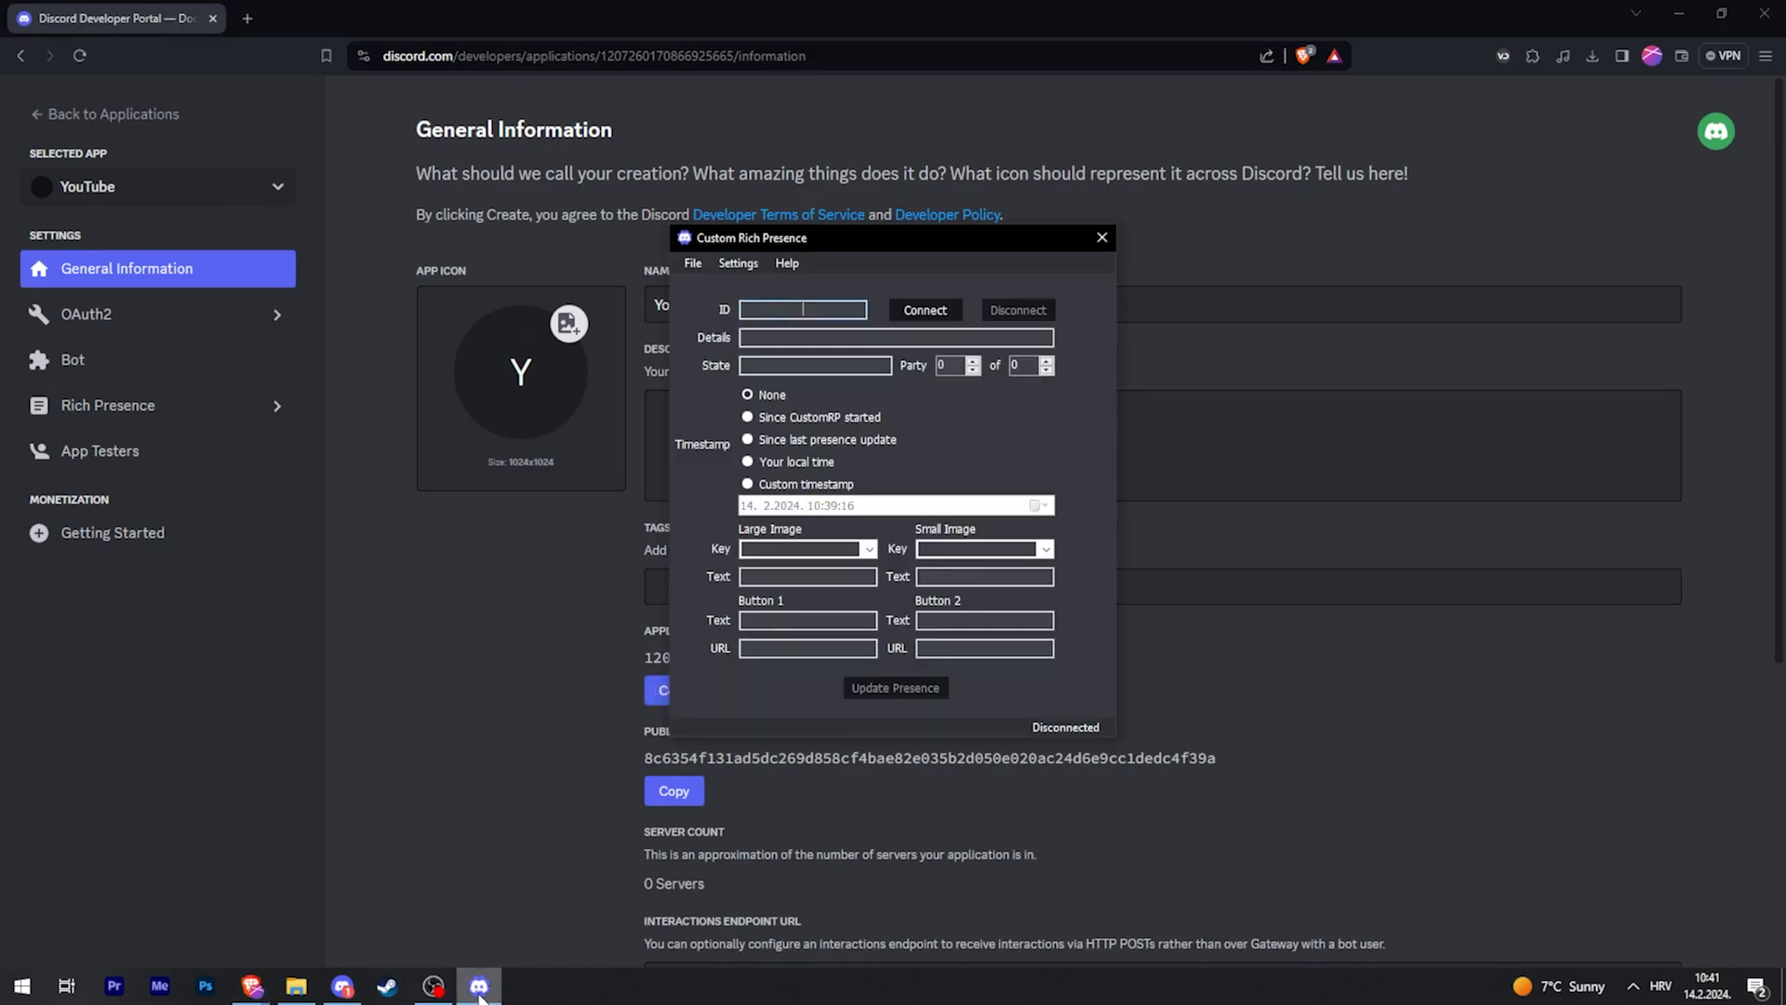
type("1207260170866925665")
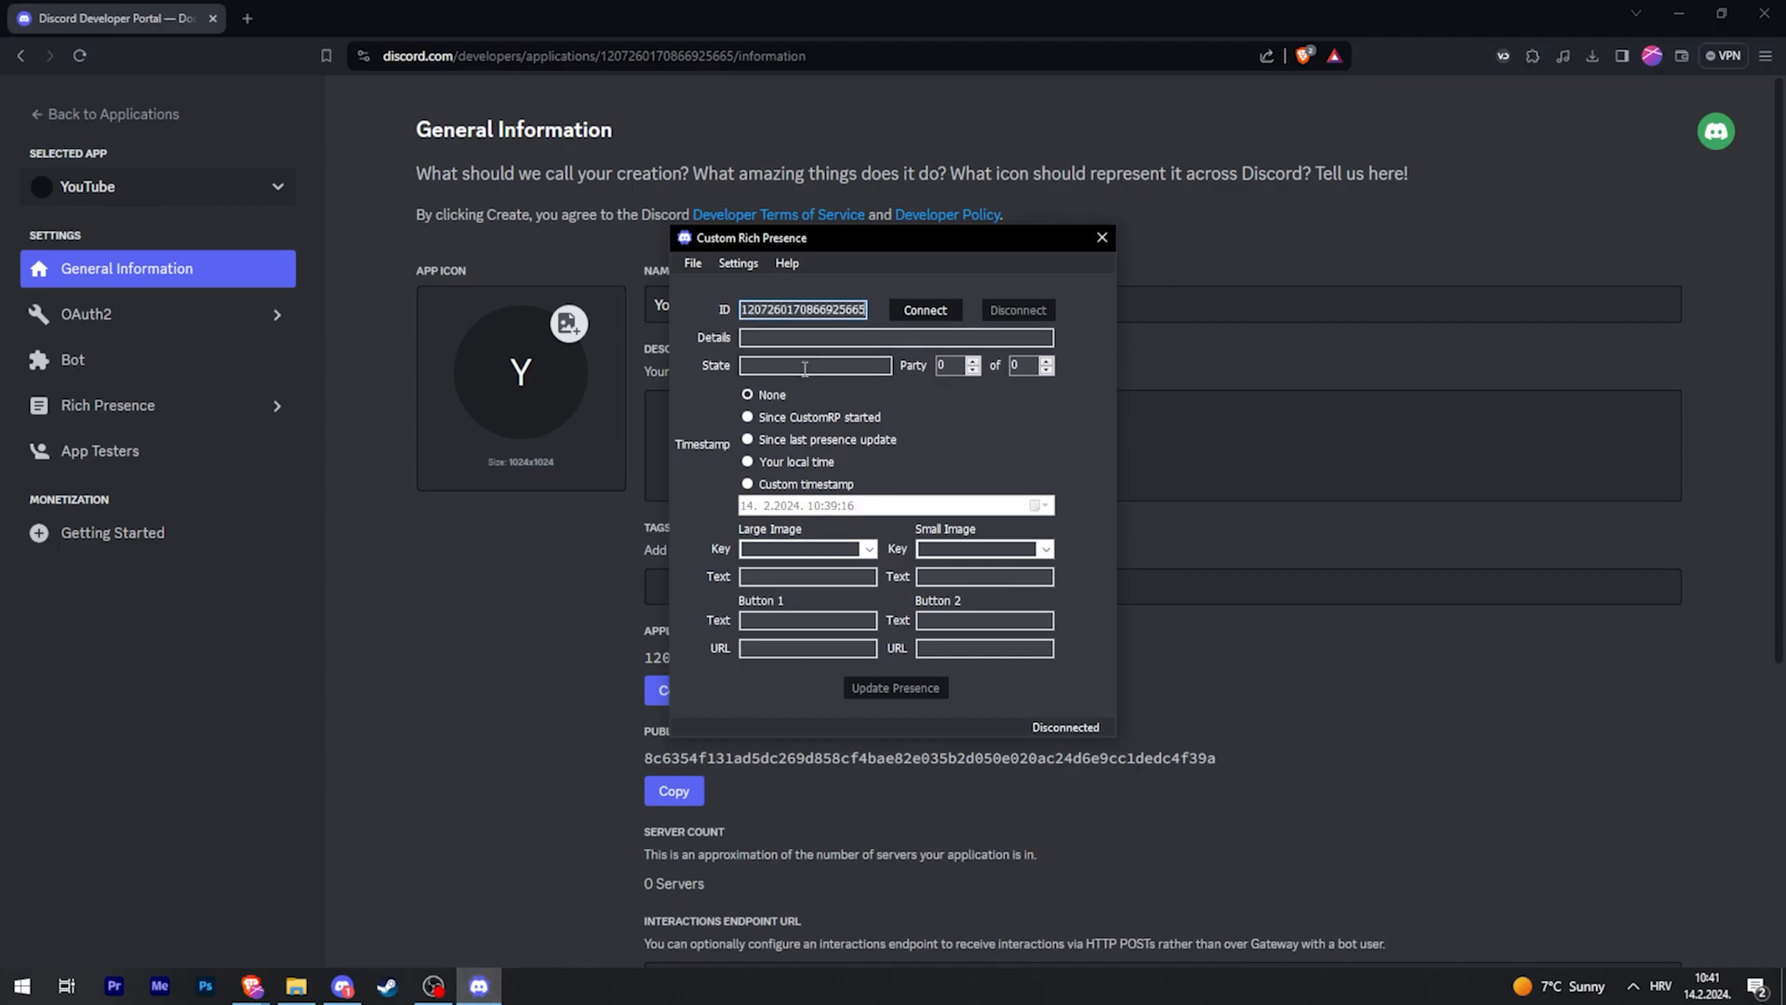
mouse_move(925, 309)
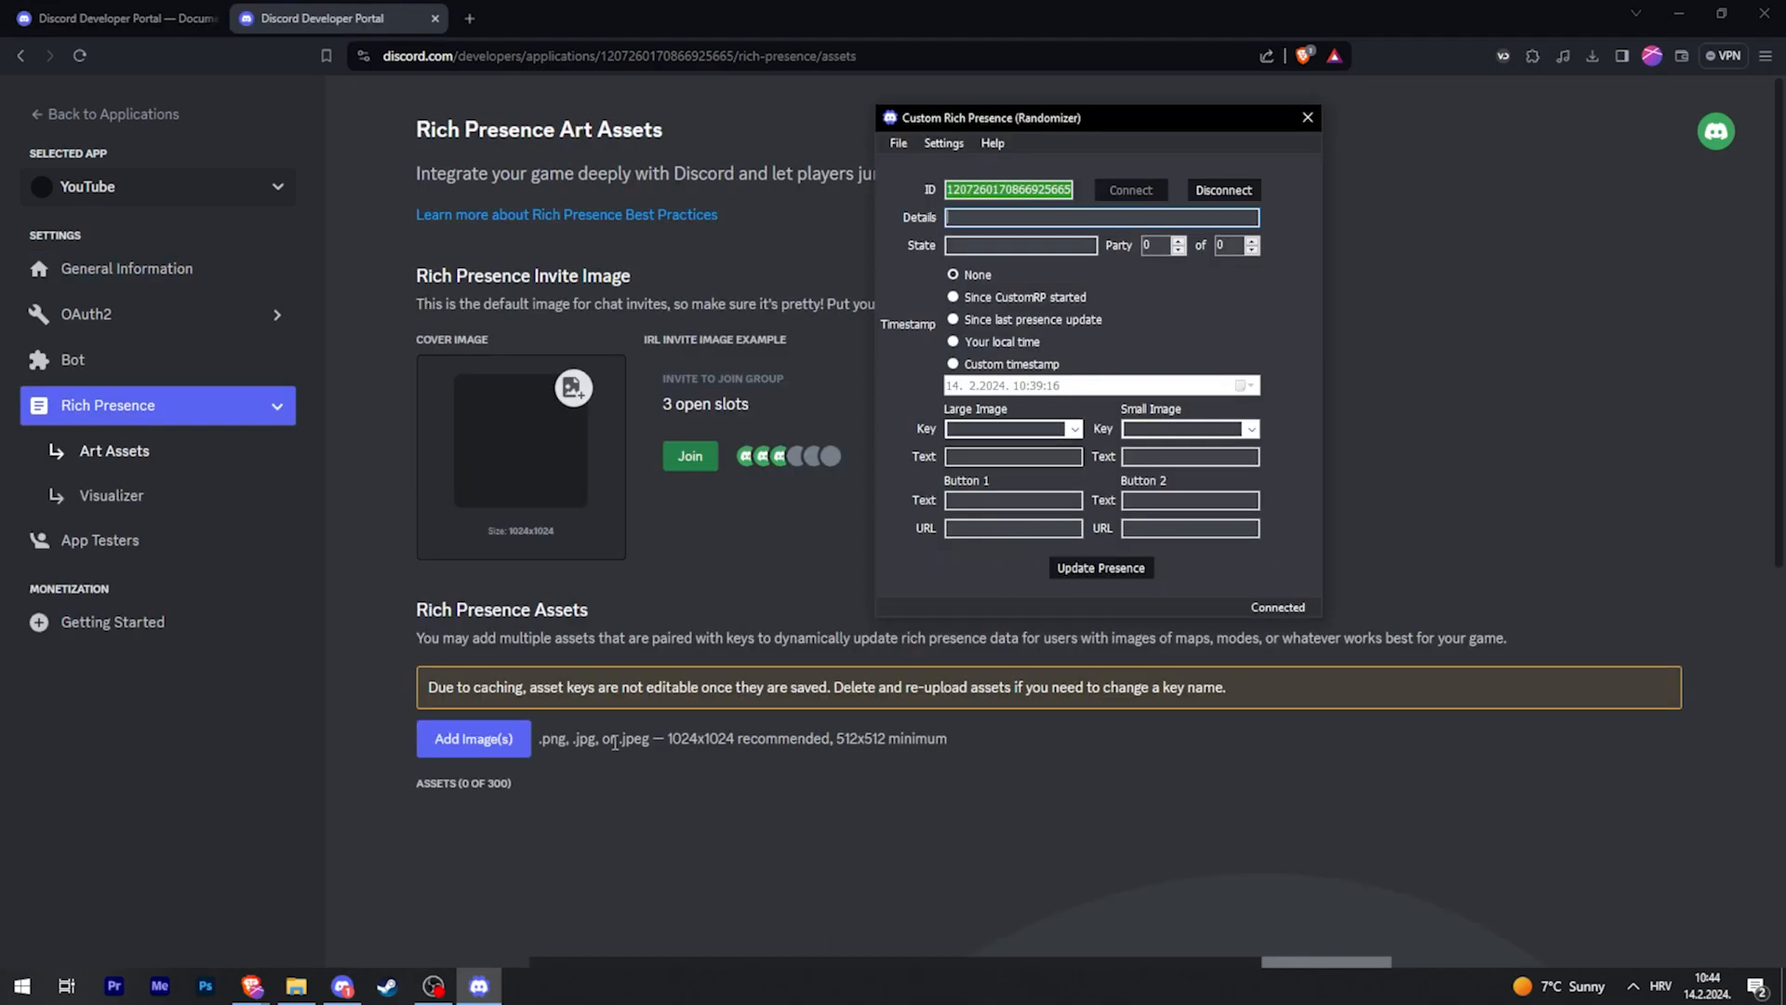
left_click(1011, 501)
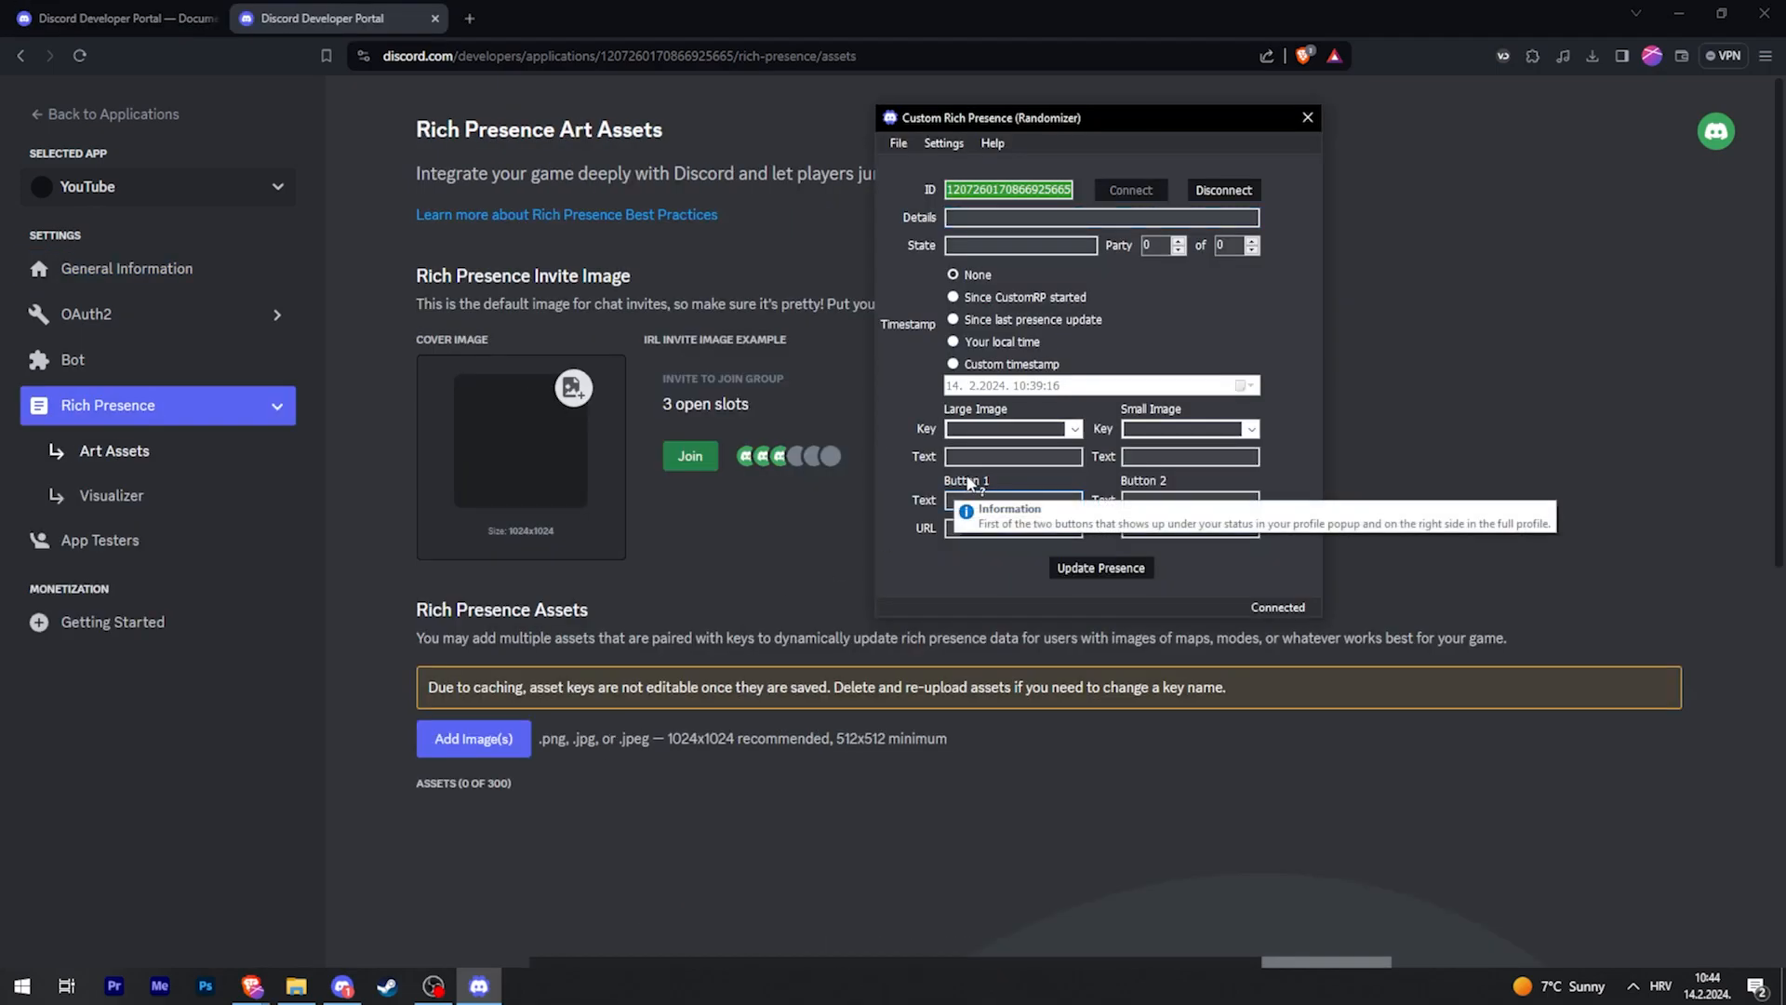
left_click(1011, 501)
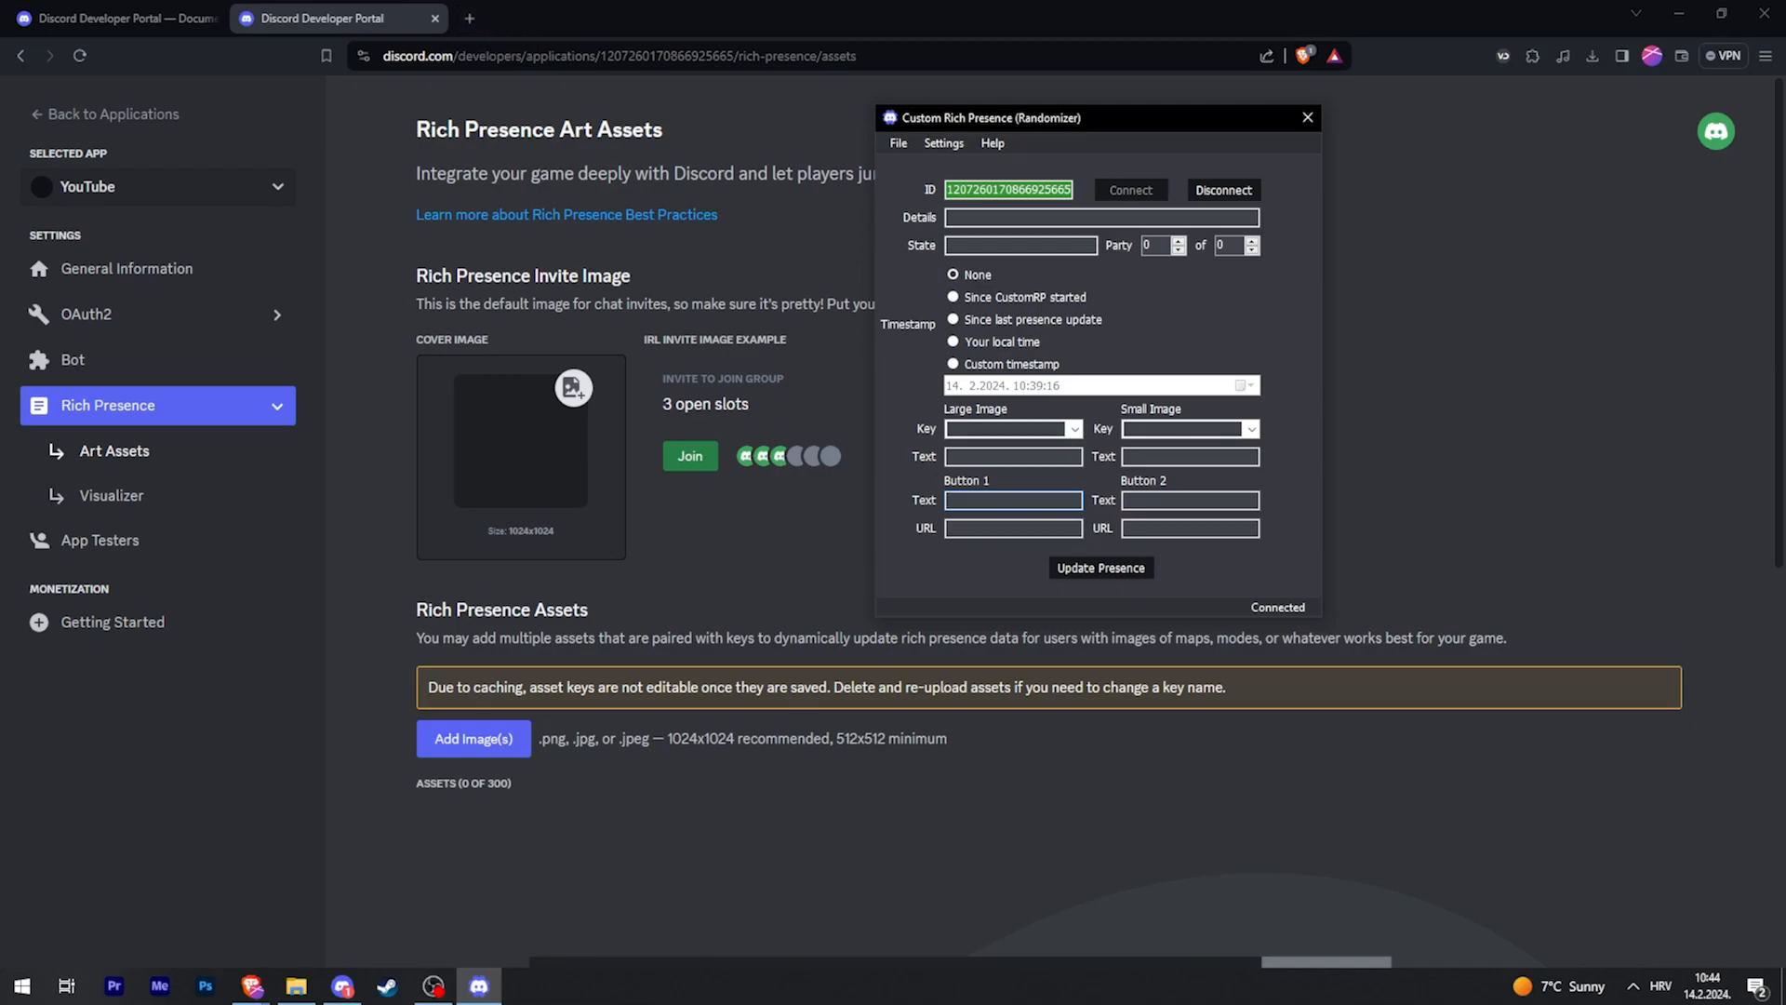
type("https://www.youtube.com")
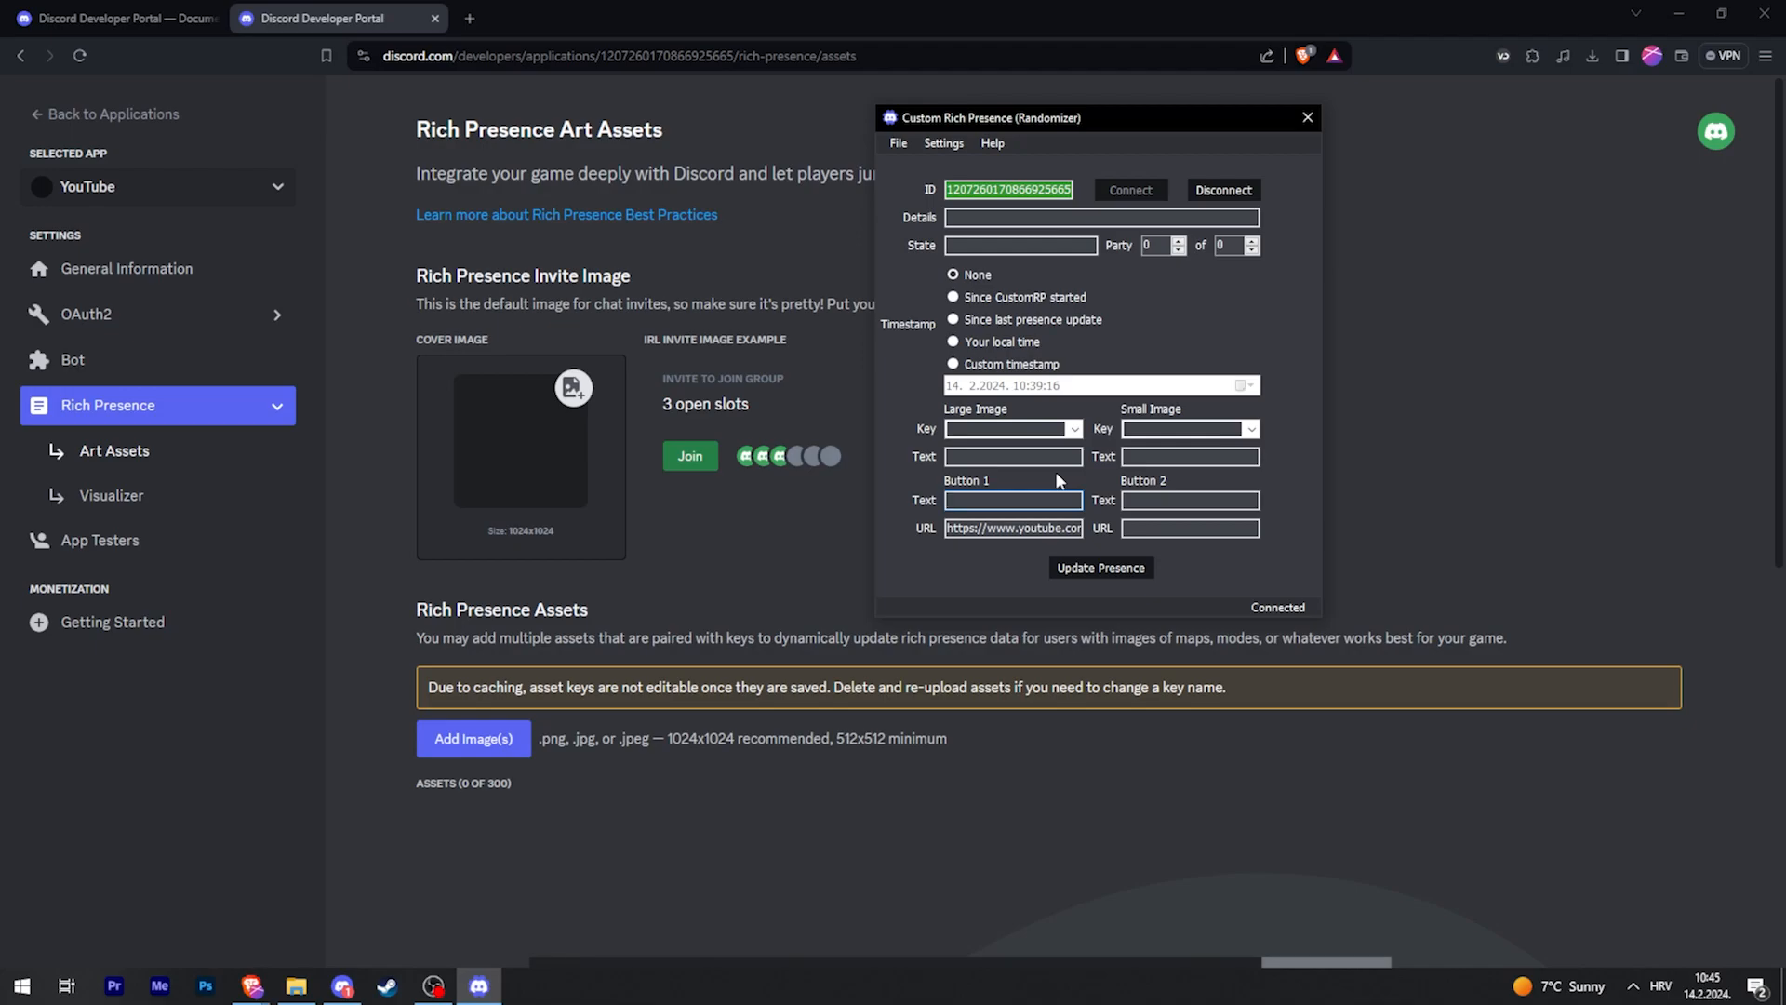
left_click(1011, 500)
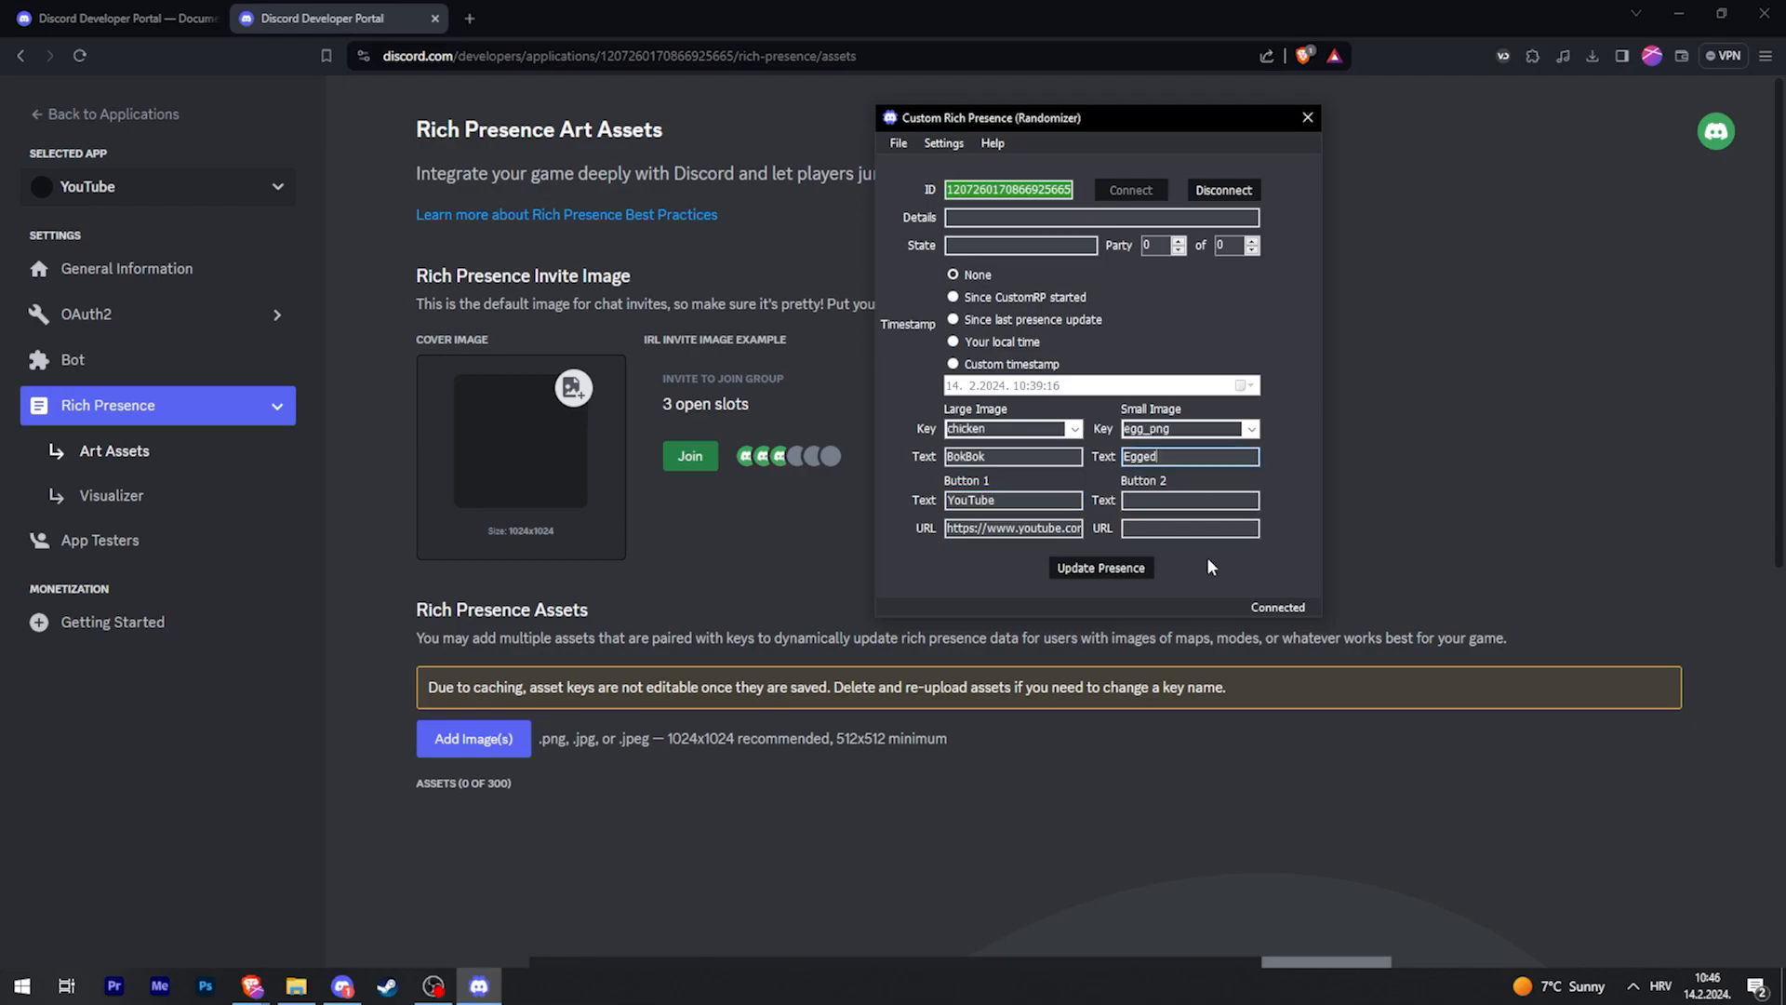
left_click(1099, 567)
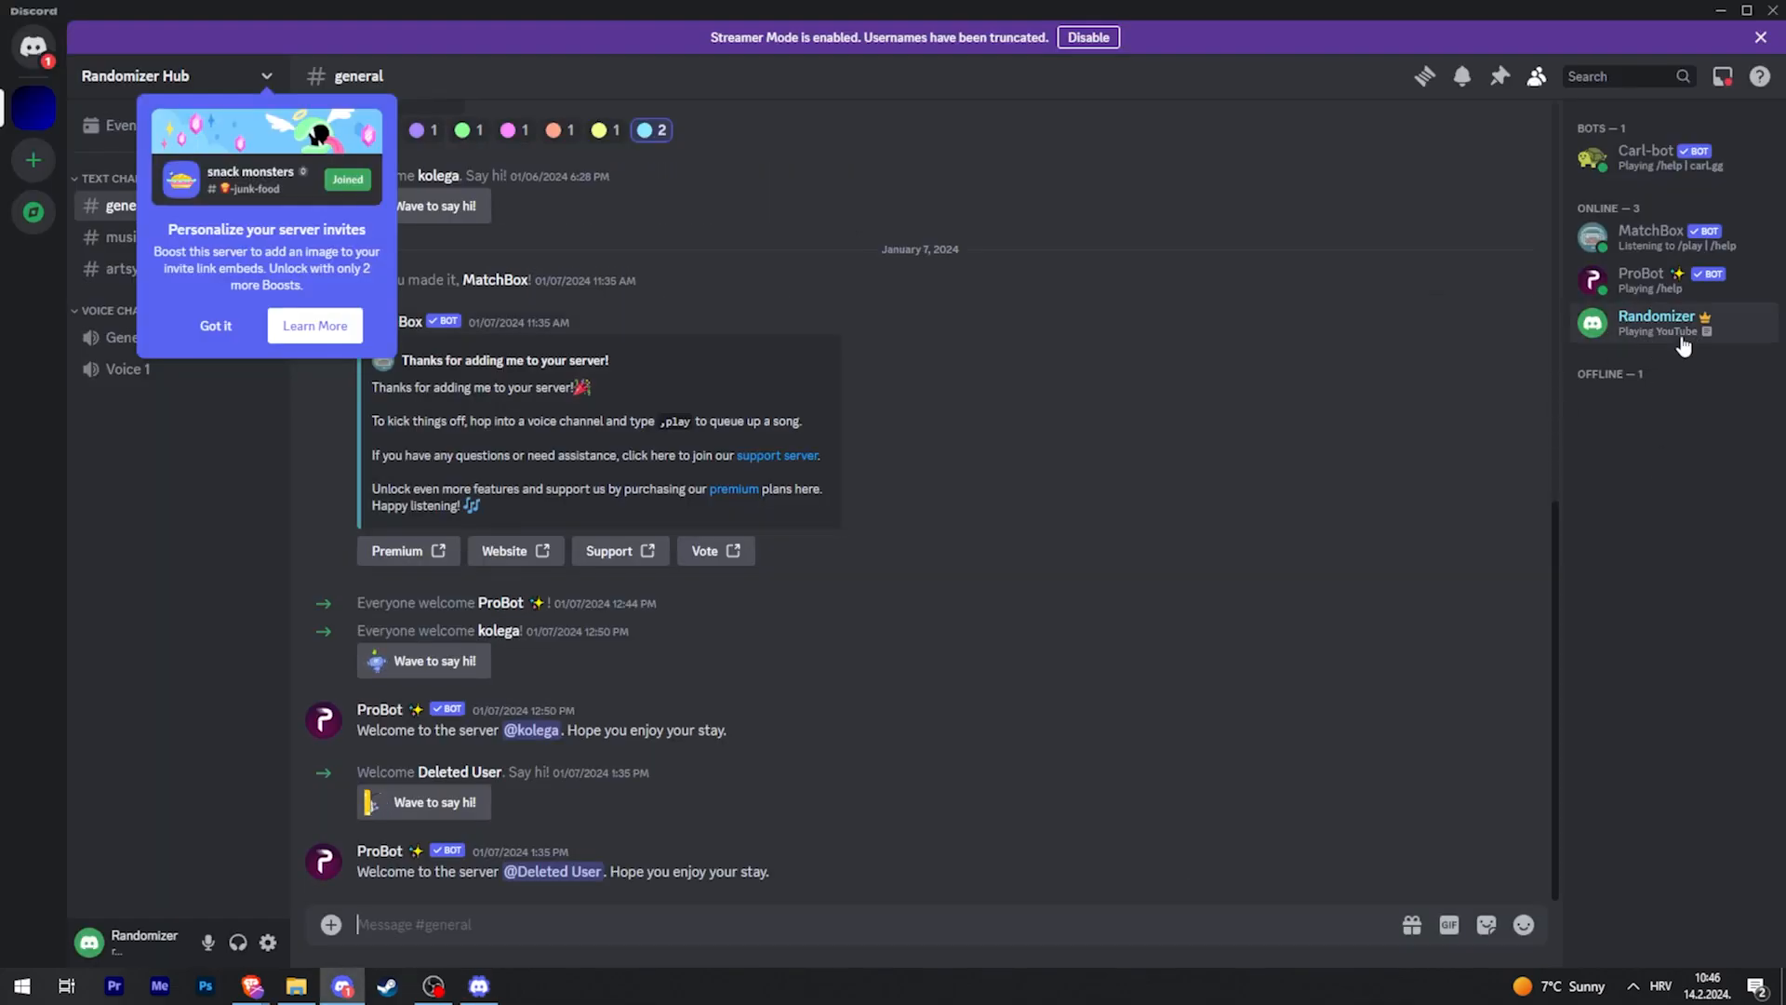
left_click(1663, 323)
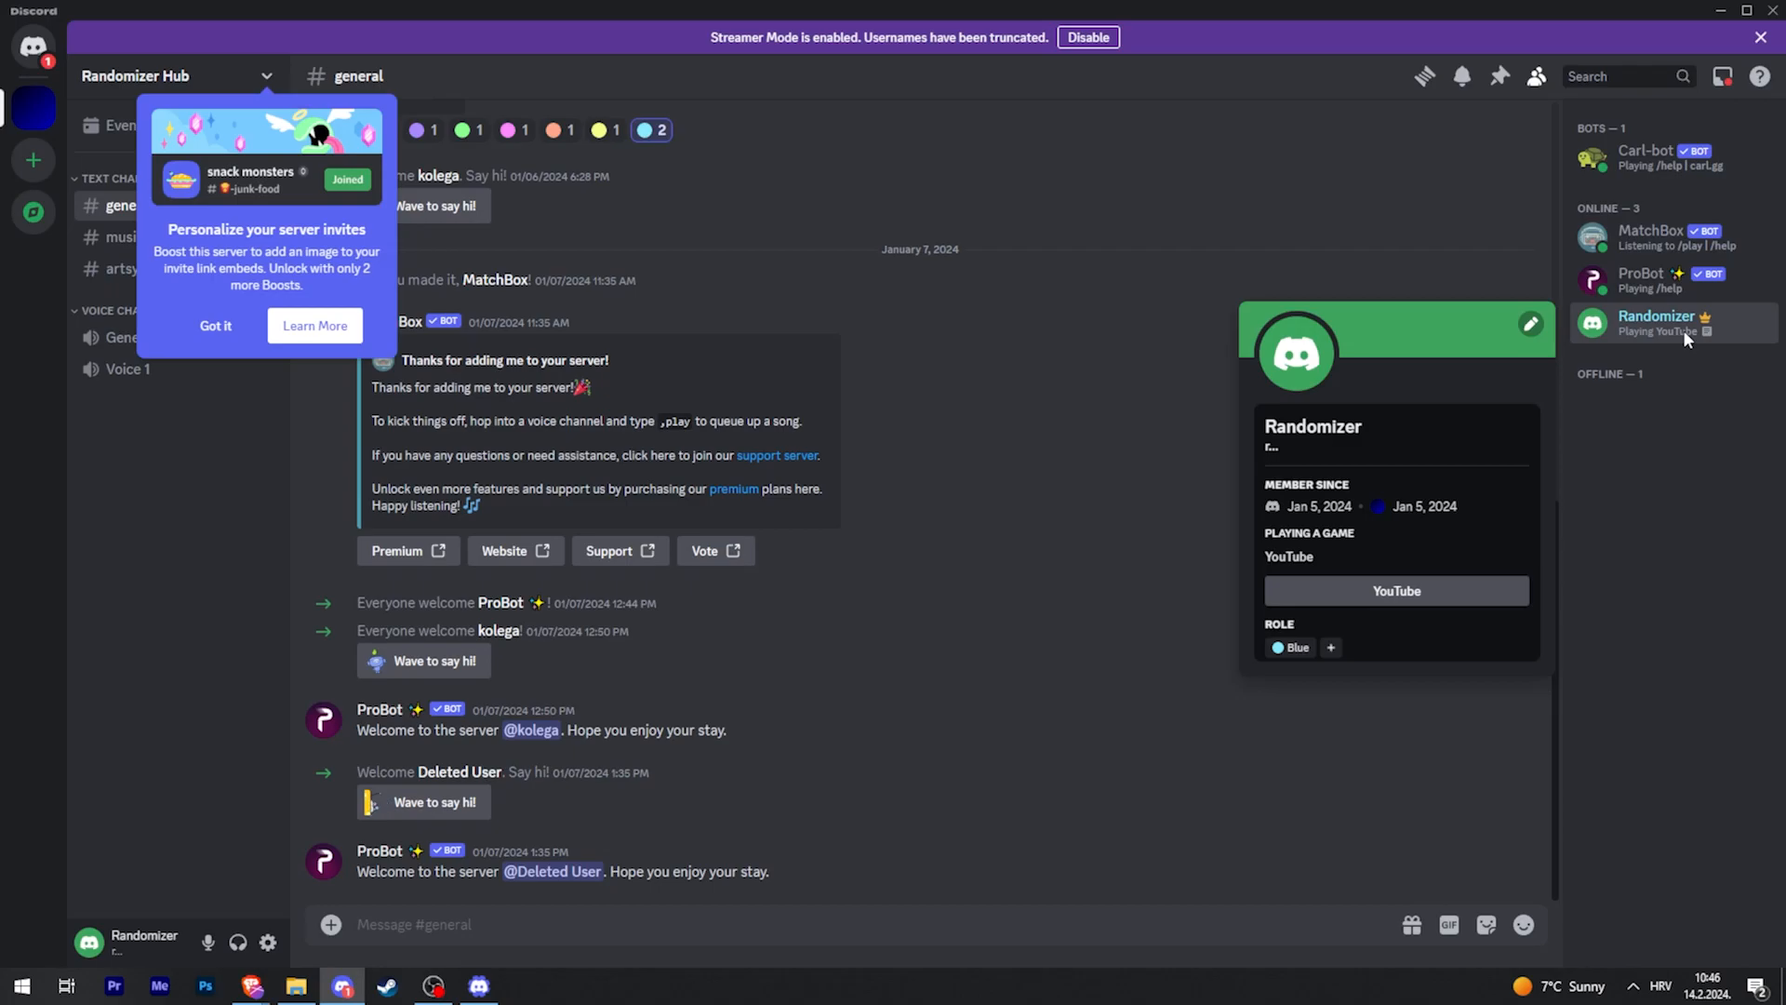
mouse_move(1394, 609)
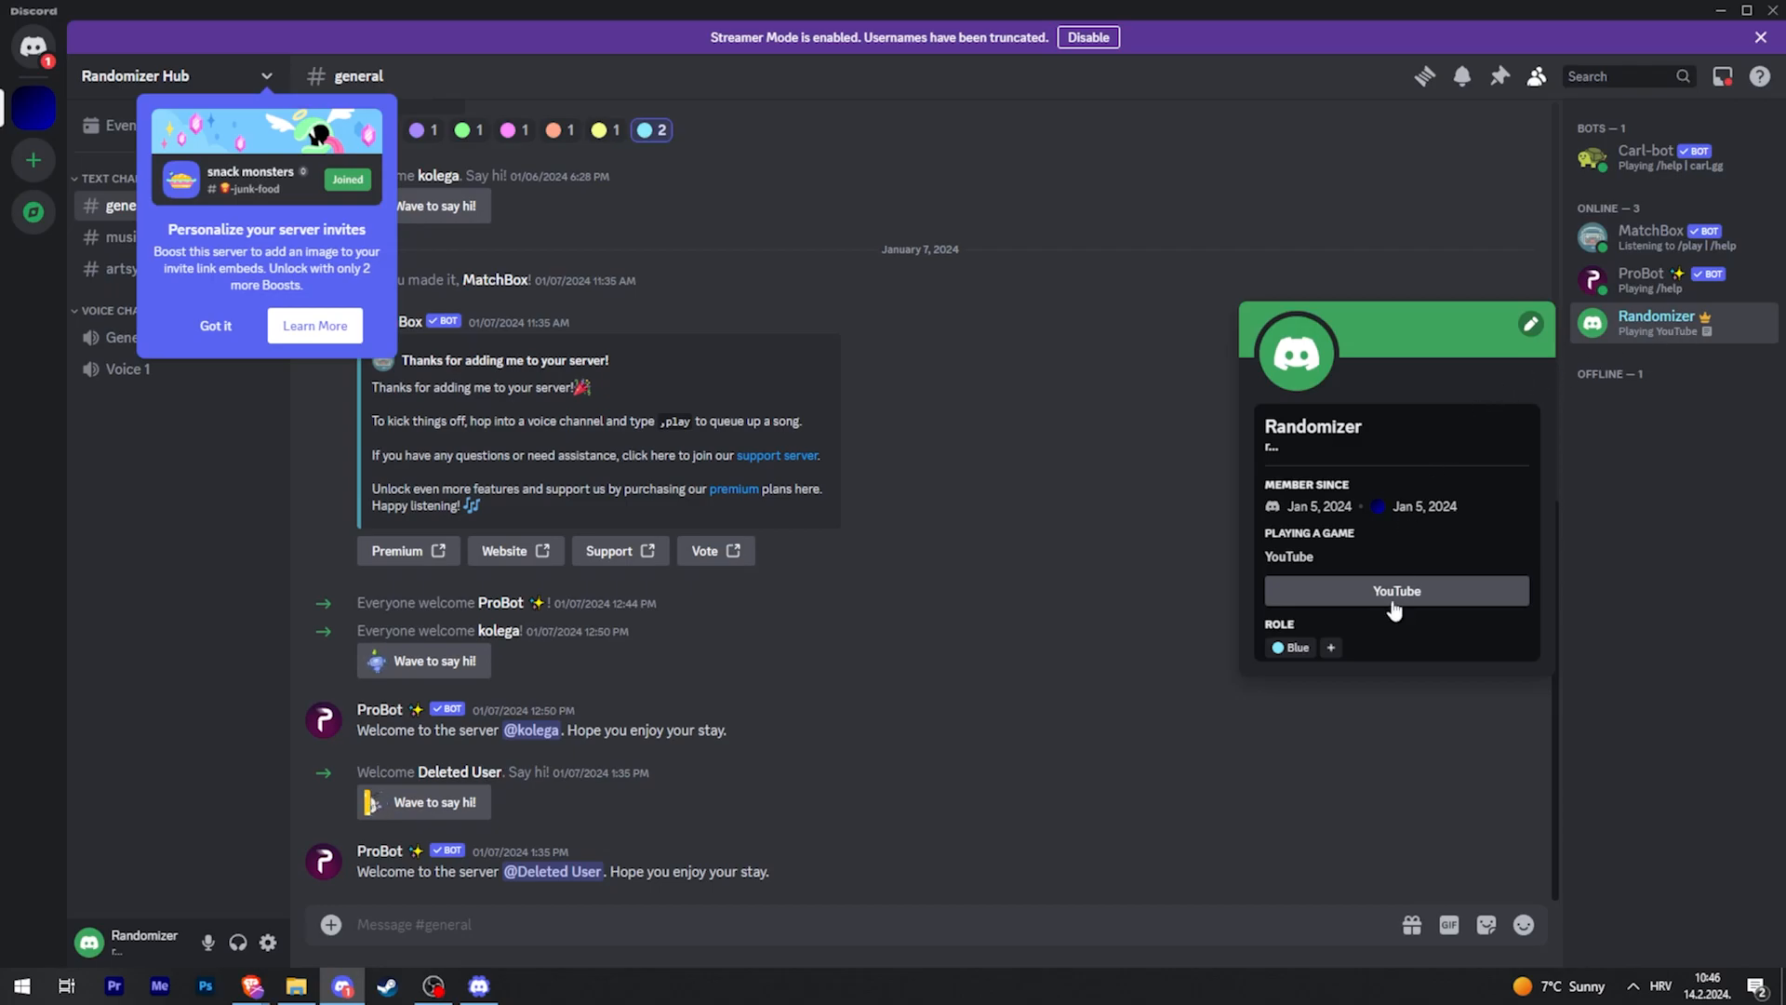